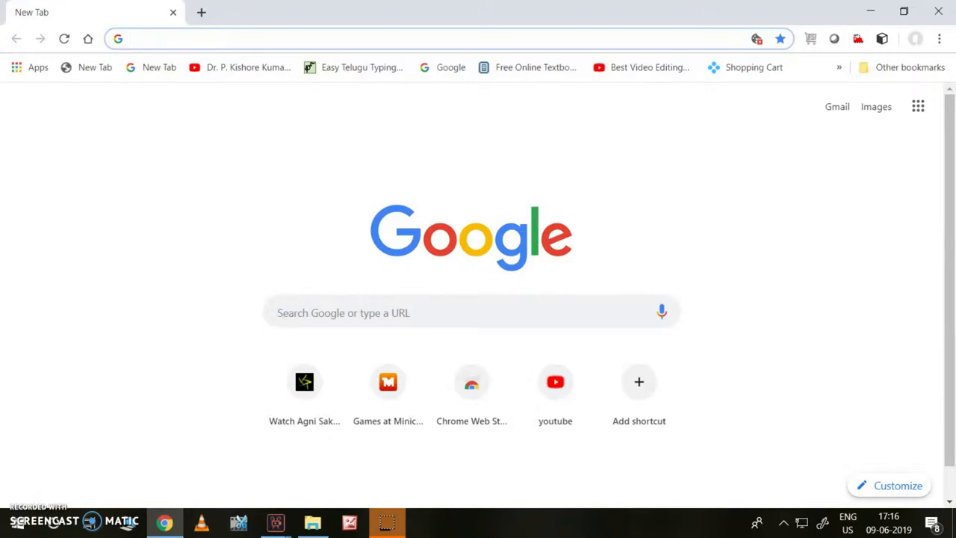
# Search Google for "annals of Mathamatics and AI".
pyautogui.click(299, 38)
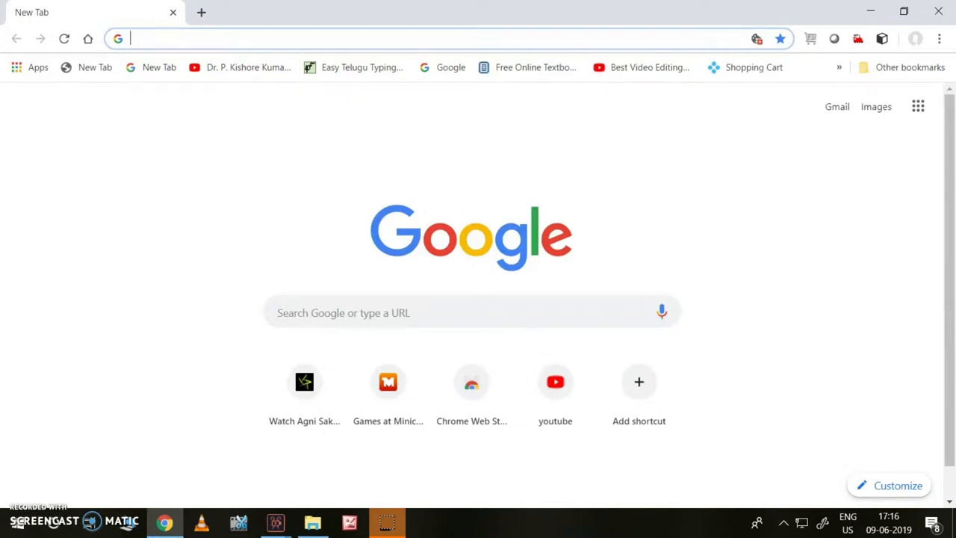
pyautogui.write('annals of Mathamatics and AI')
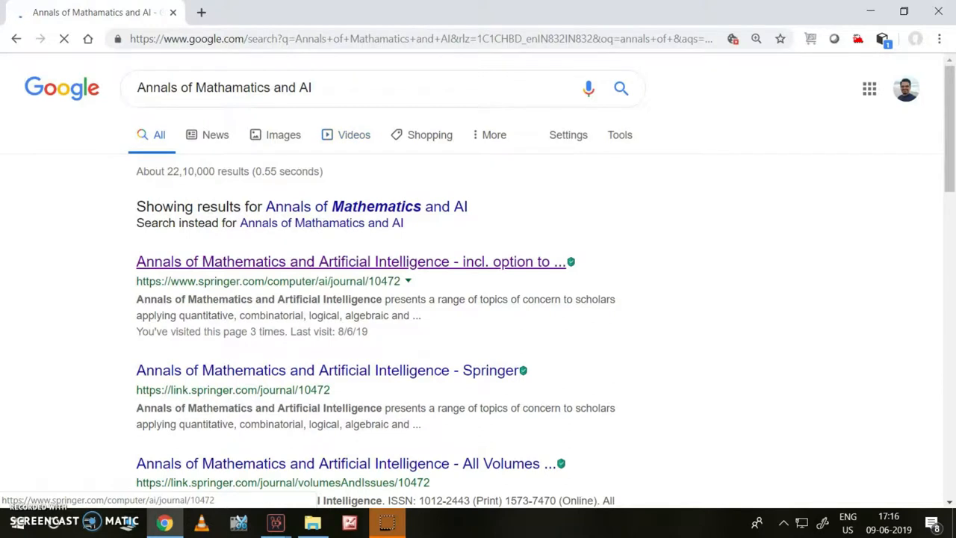
# Open the springer.com journal result and choose Submit Online under For Authors and Editors.
pyautogui.click(350, 261)
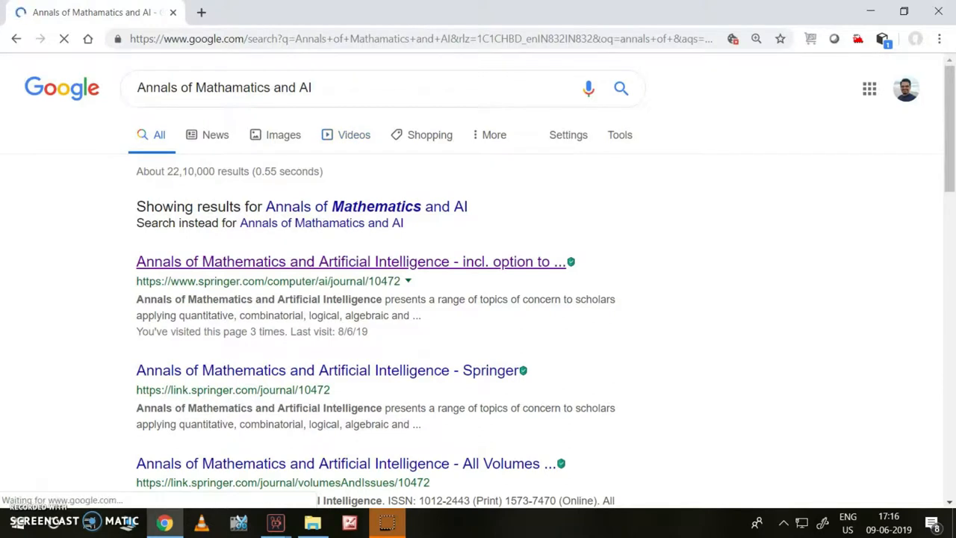
pyautogui.click(351, 262)
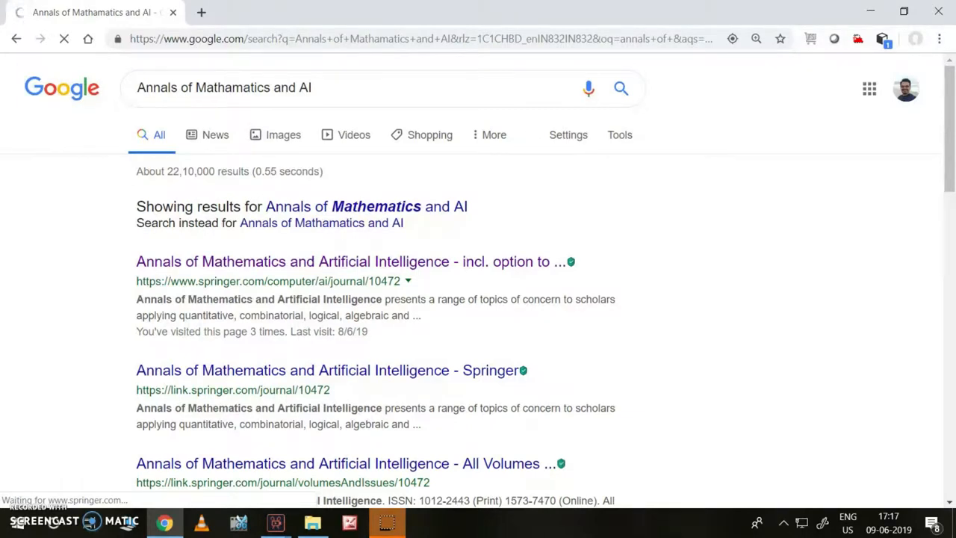
pyautogui.click(346, 262)
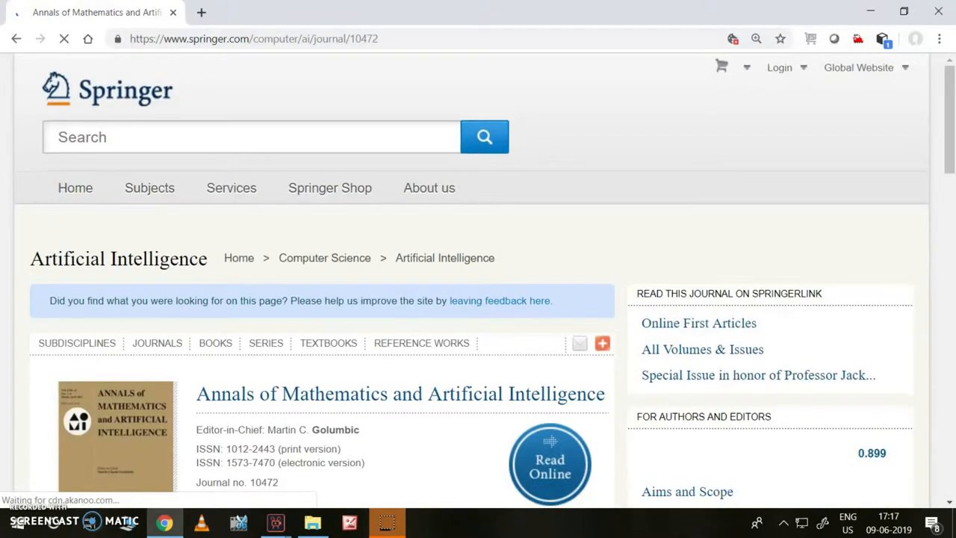
pyautogui.scroll(-3)
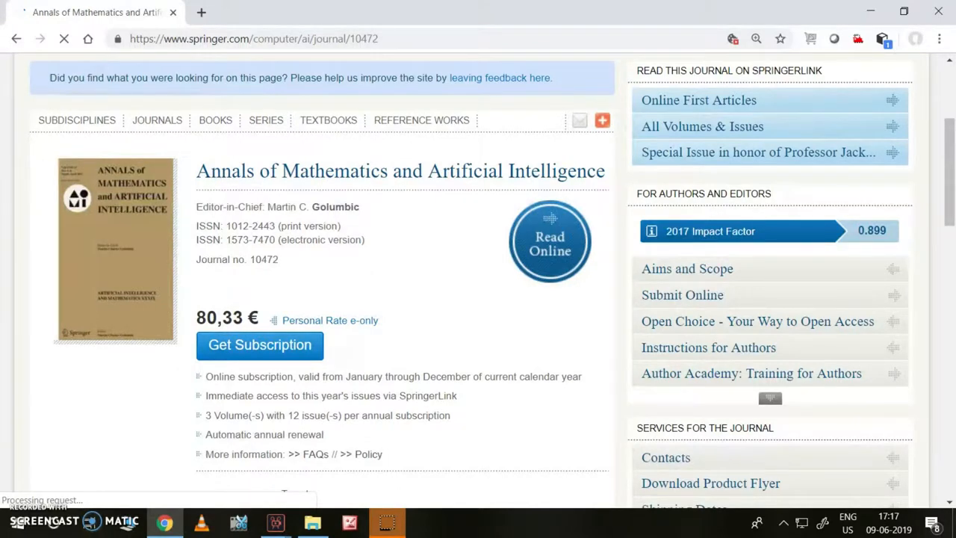
pyautogui.click(681, 294)
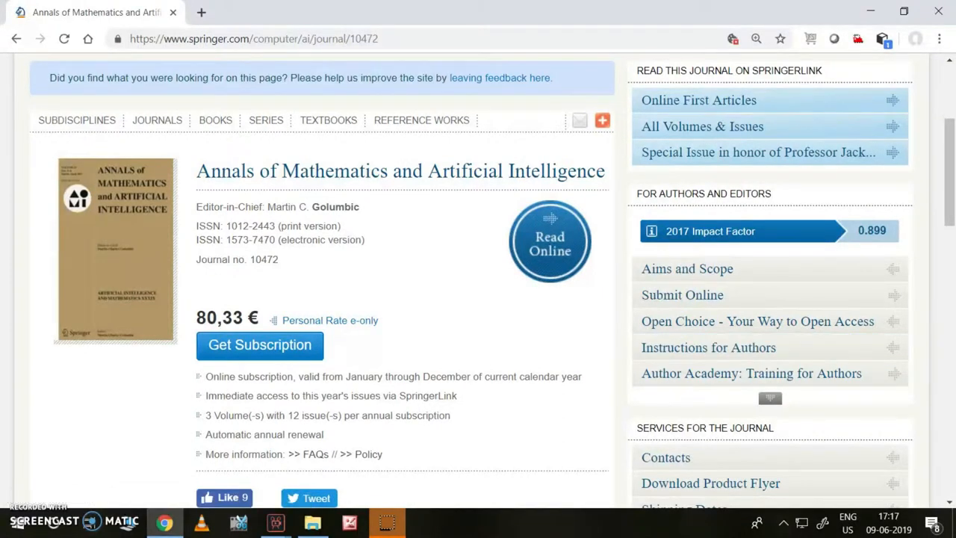
pyautogui.moveTo(681, 294)
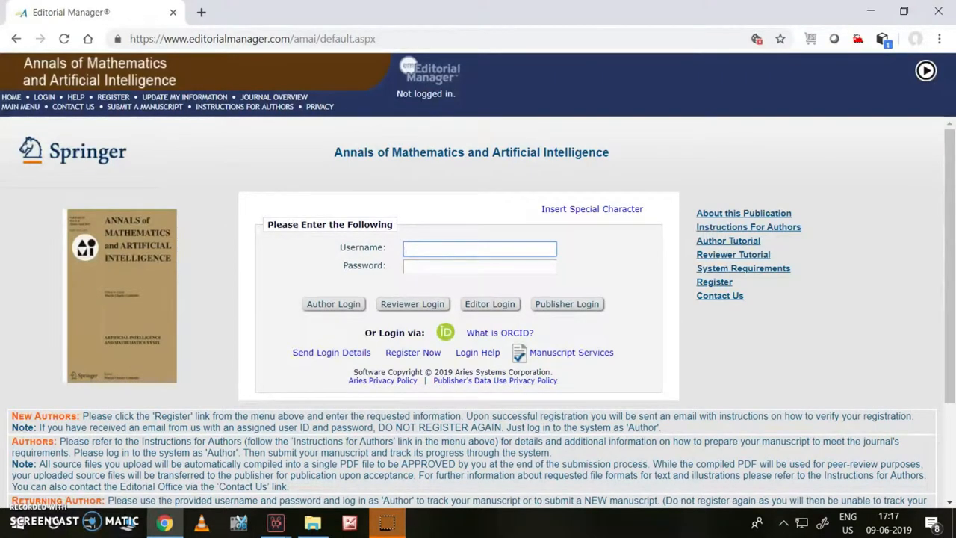
# Enter the Gmail username and password and log in as an author.
pyautogui.click(480, 247)
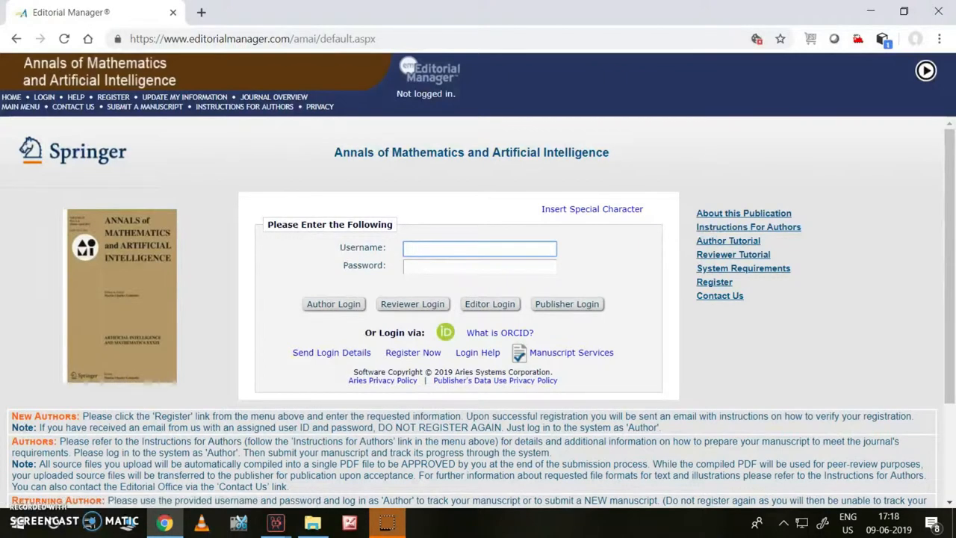
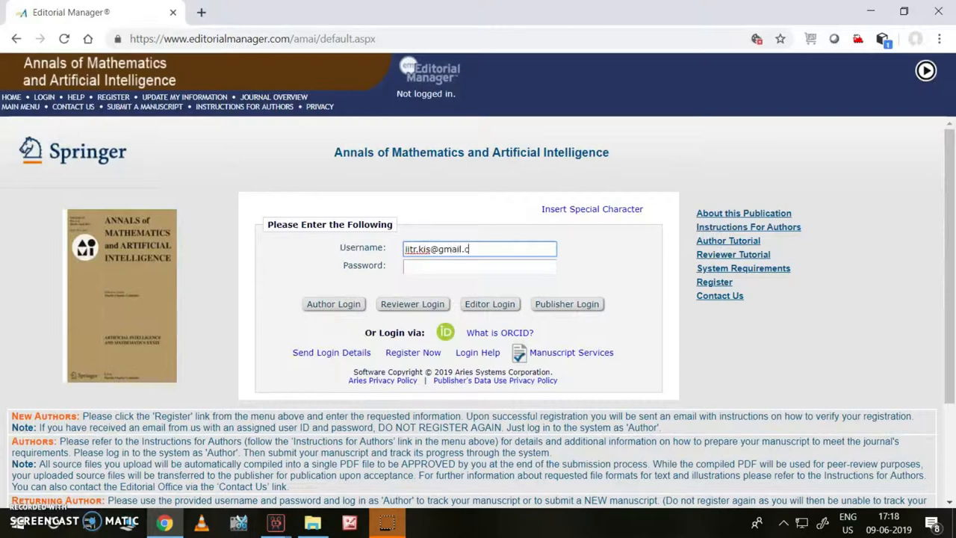
pyautogui.click(478, 265)
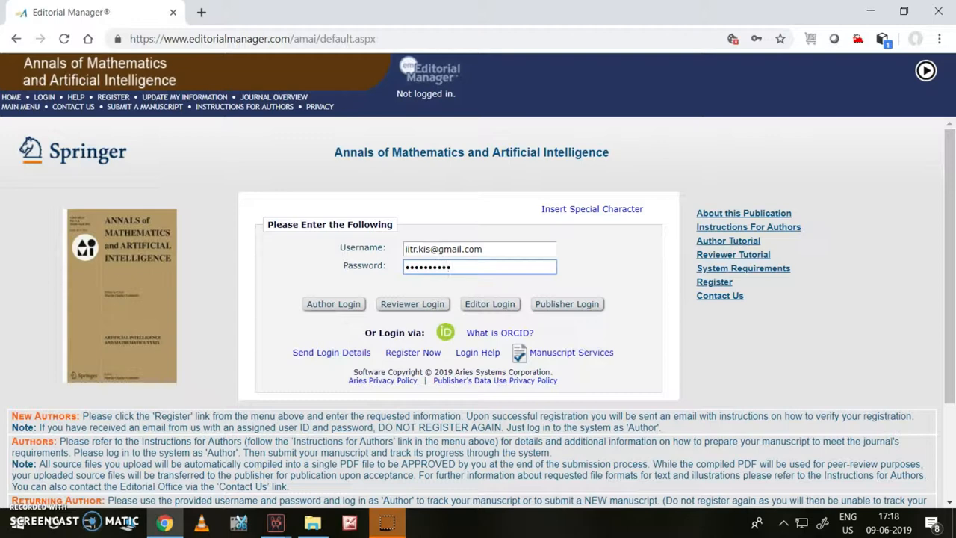
pyautogui.click(333, 303)
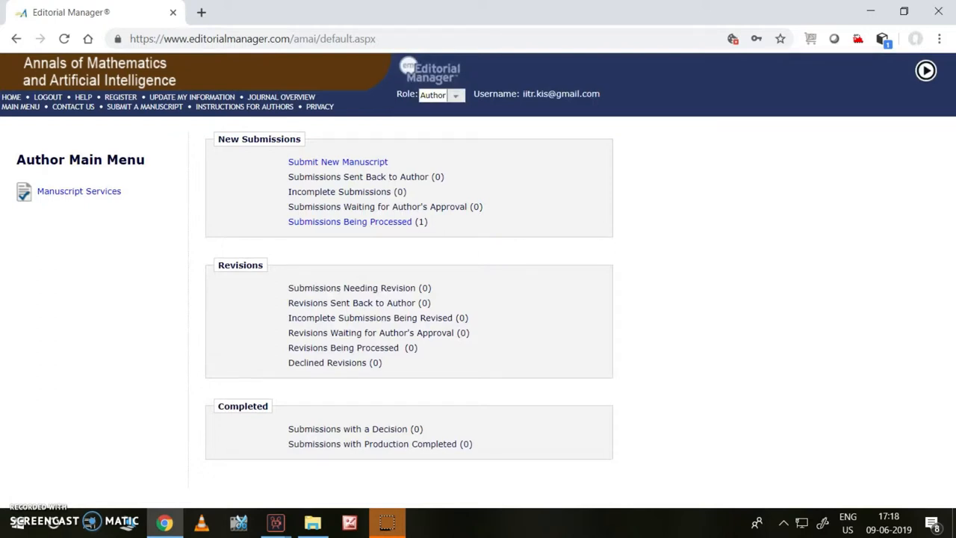
pyautogui.moveTo(338, 161)
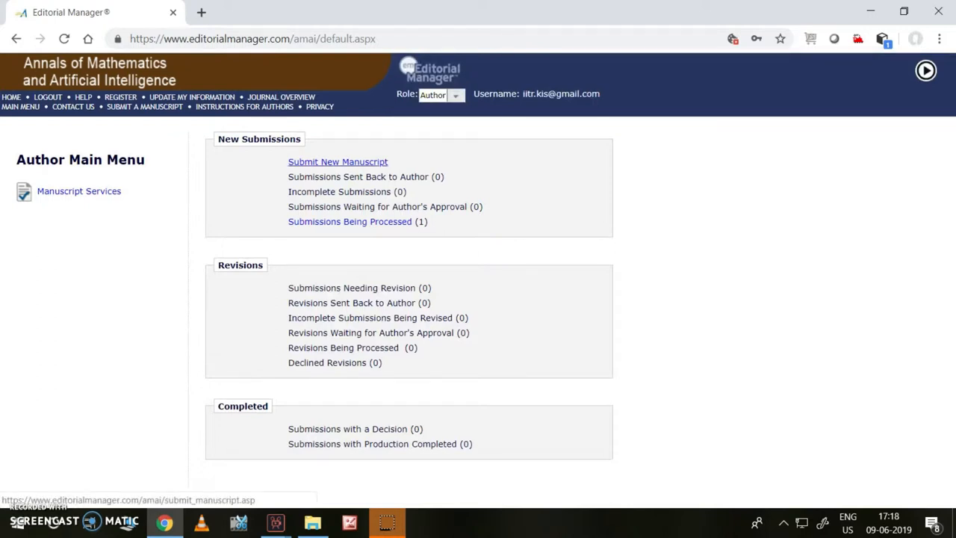
# Start a new manuscript with article type Regular Submission and proceed.
pyautogui.click(337, 161)
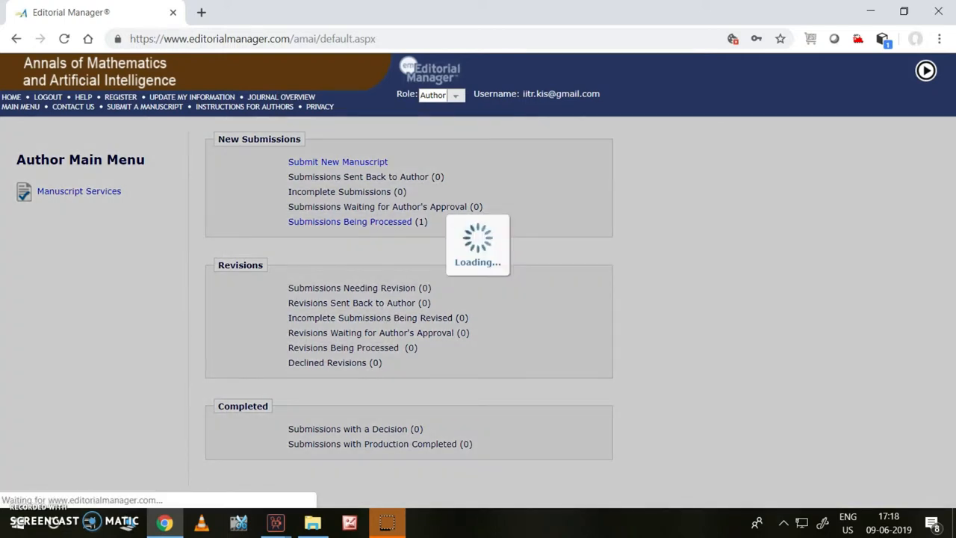
pyautogui.click(337, 161)
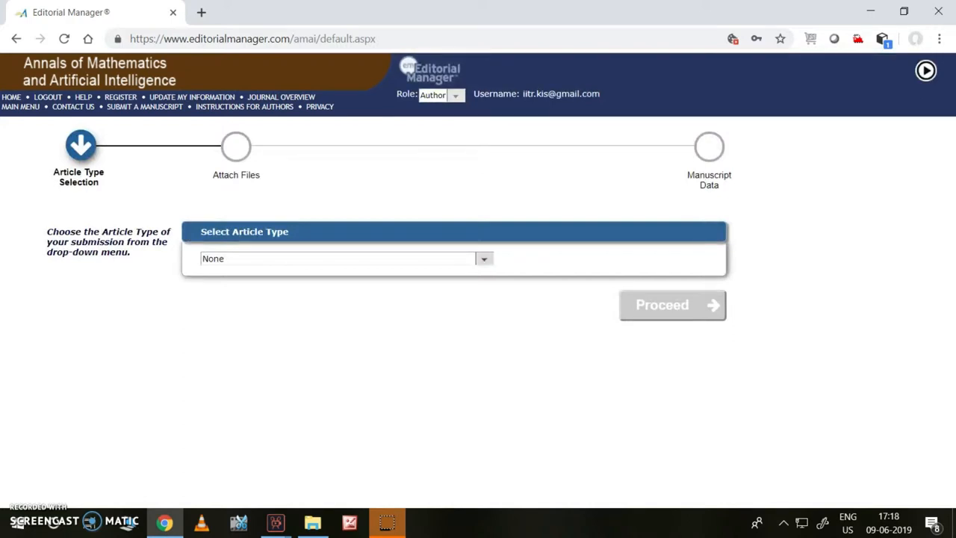
pyautogui.click(484, 258)
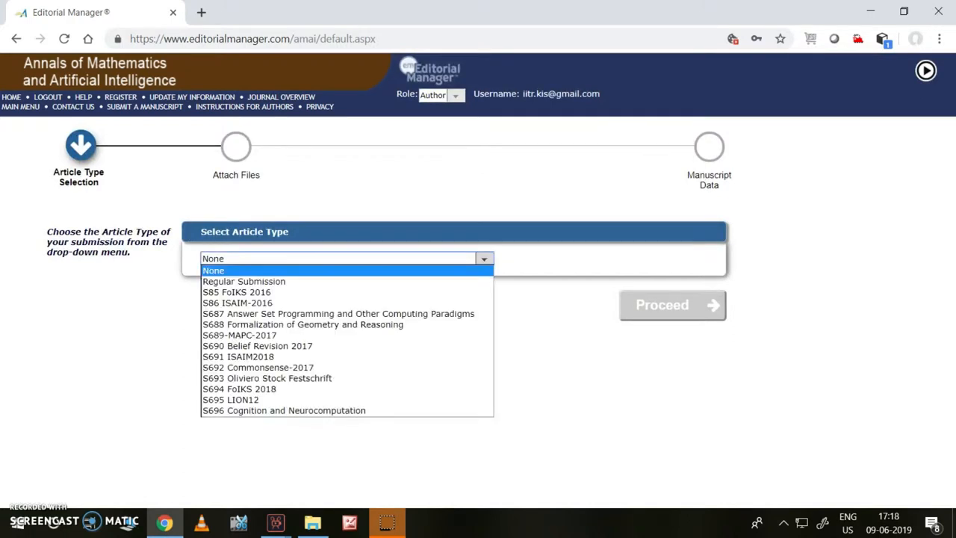
pyautogui.click(243, 281)
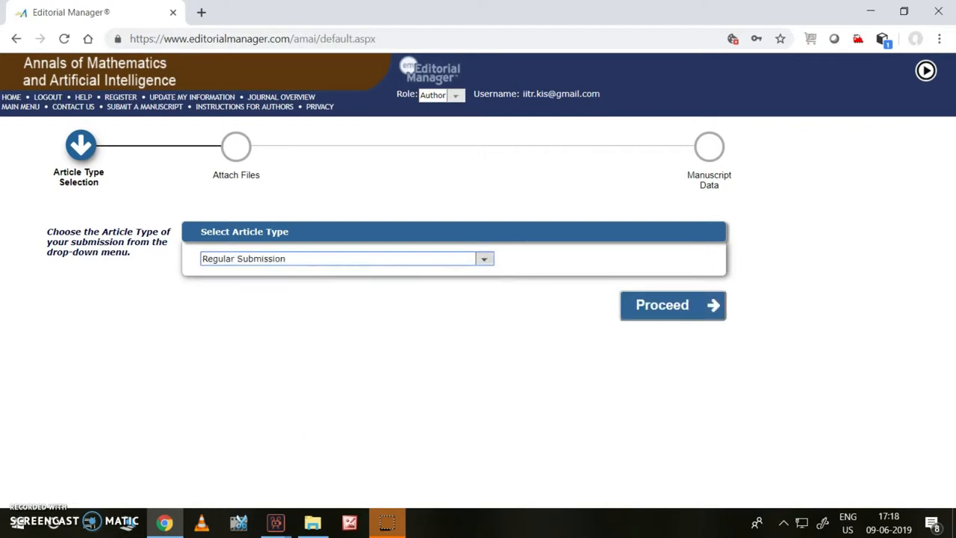
pyautogui.click(484, 258)
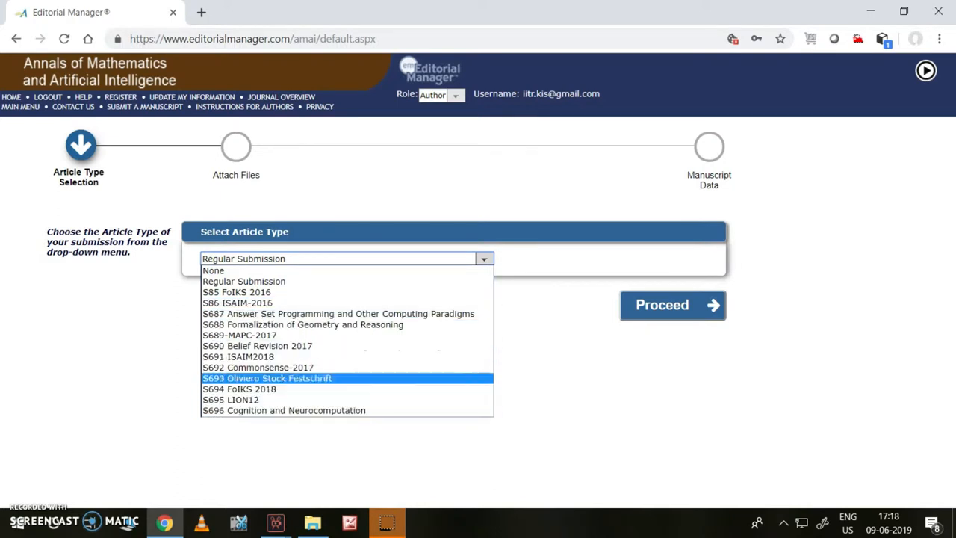
pyautogui.moveTo(244, 281)
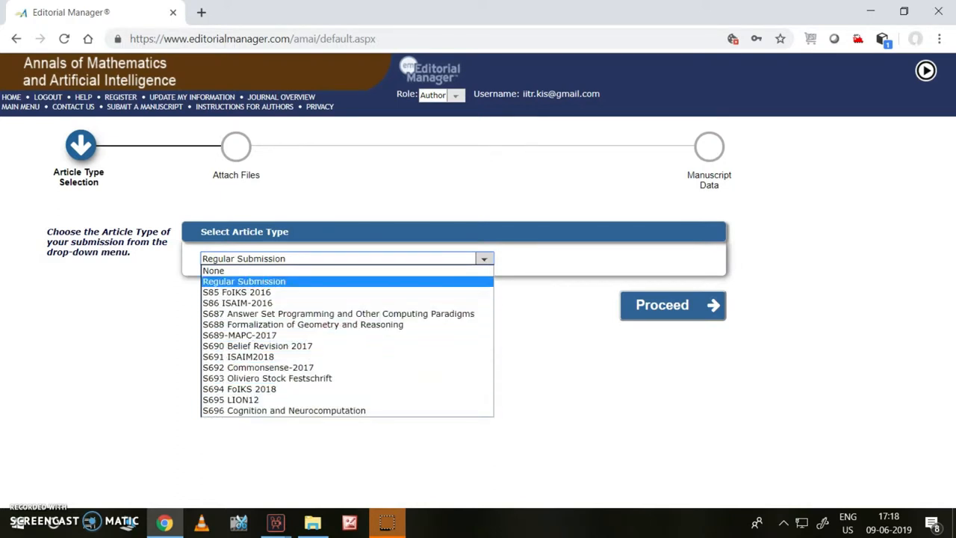
pyautogui.click(244, 281)
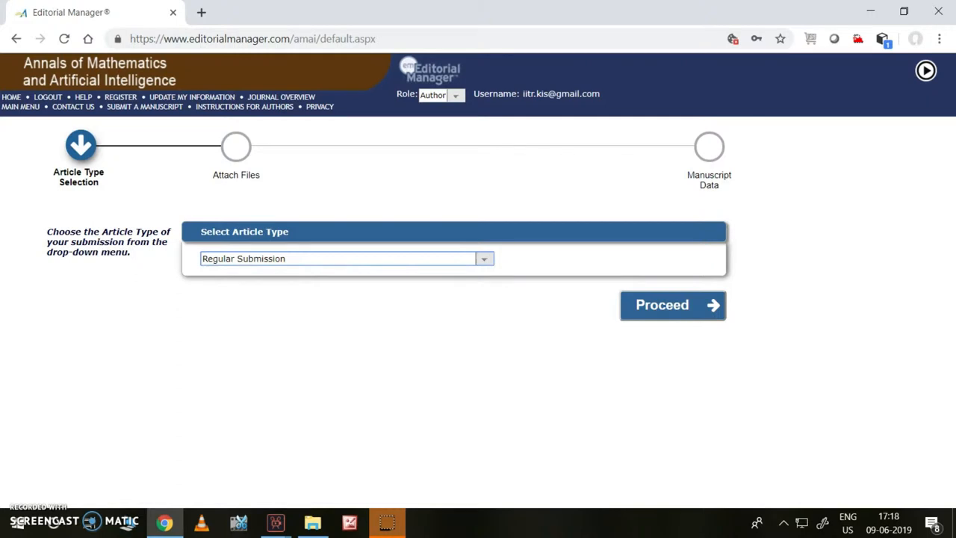
pyautogui.click(672, 305)
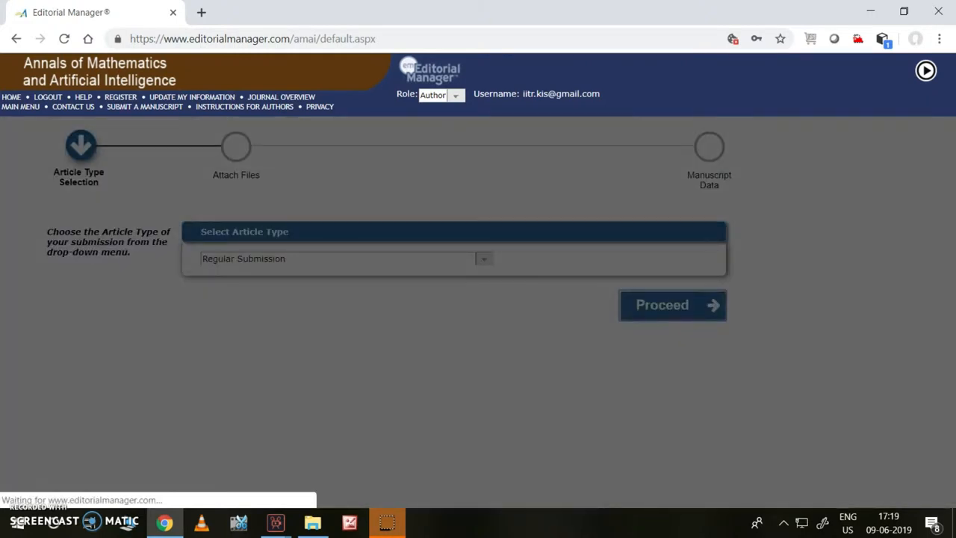
pyautogui.click(671, 304)
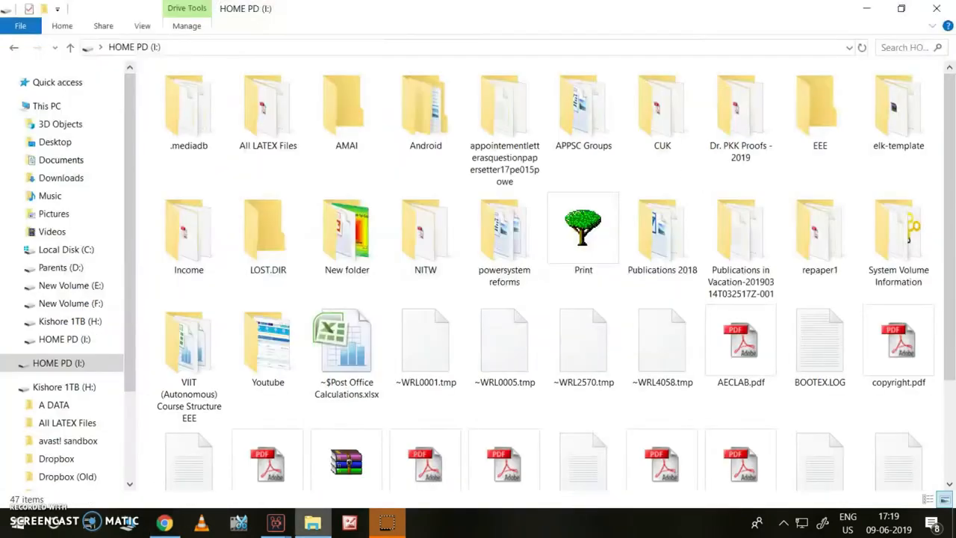
# Select Paper 1 Journal.doc from the AMAI folder on HOME PD (I:).
pyautogui.doubleClick(345, 105)
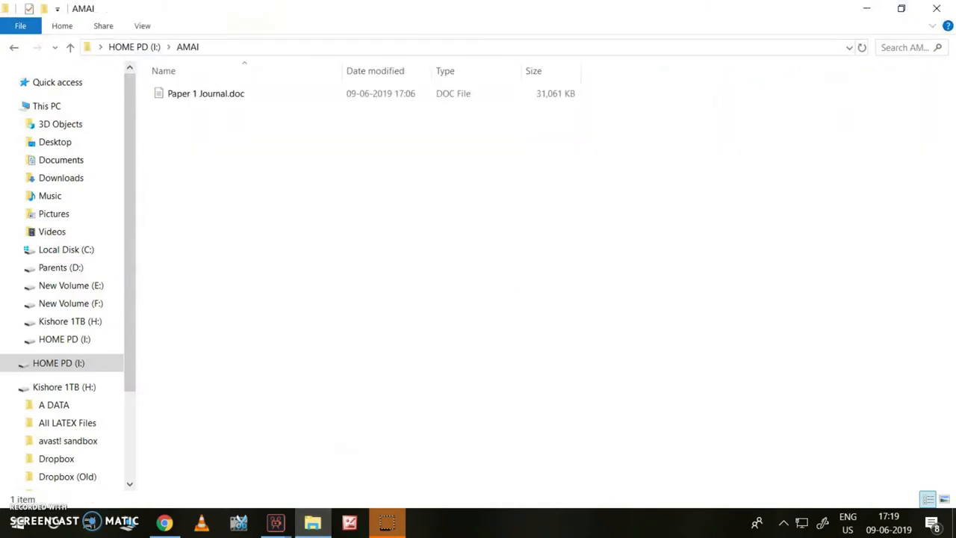
pyautogui.click(205, 94)
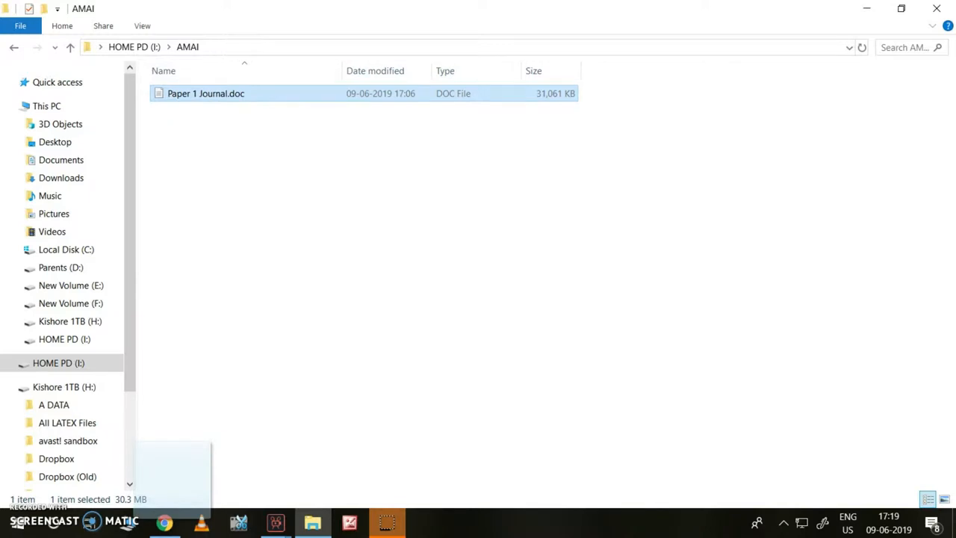
pyautogui.click(163, 521)
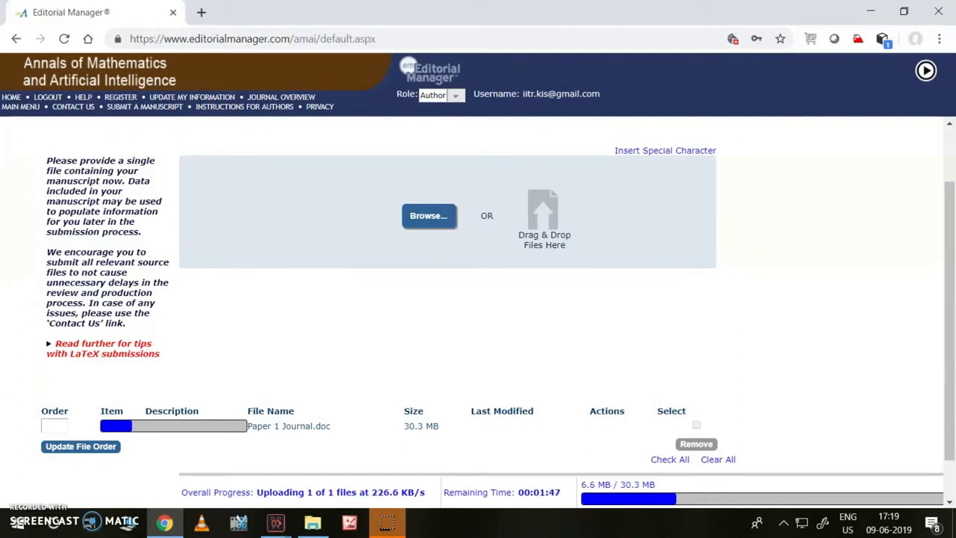
# Start uploading the 30.3 MB Paper 1 Journal.doc on the Attach Files page.
pyautogui.click(103, 342)
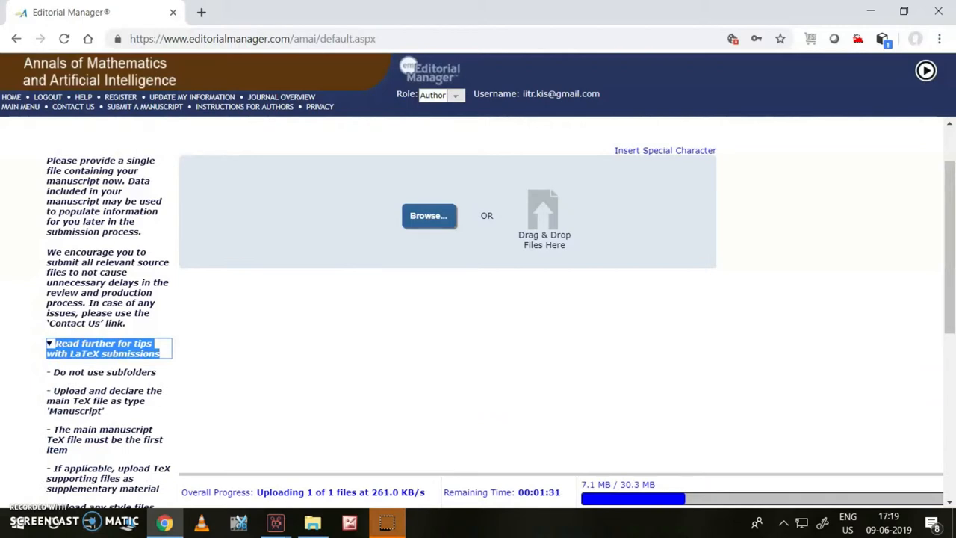
pyautogui.scroll(-3)
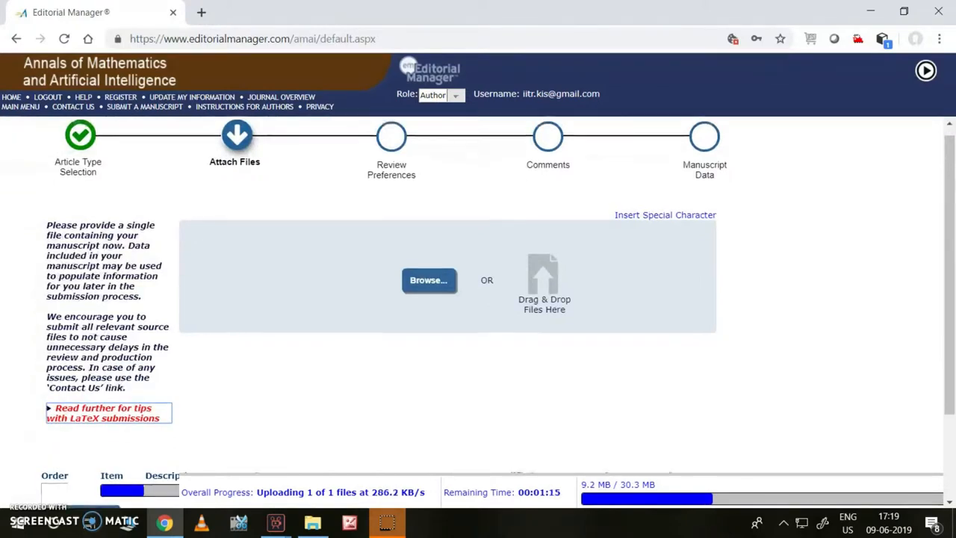
pyautogui.scroll(-3)
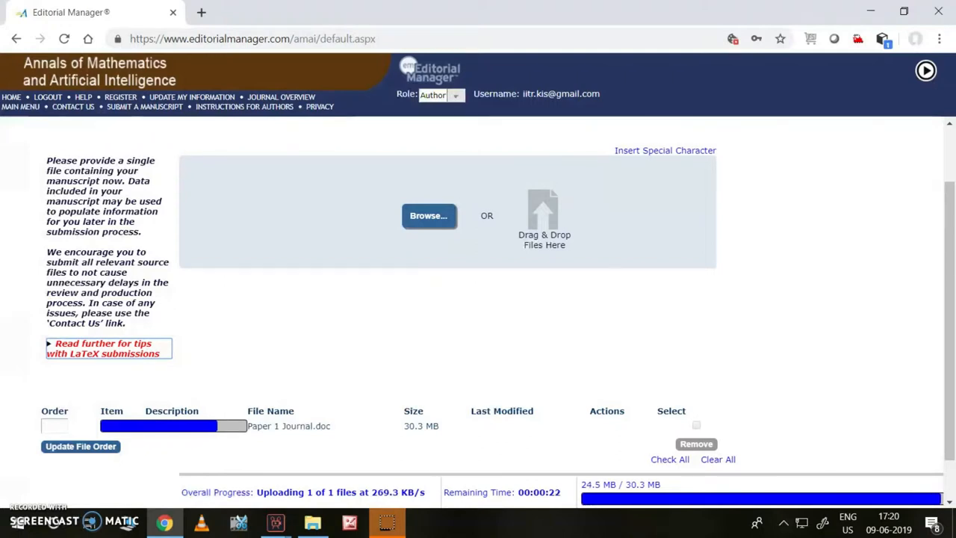
# Scroll the Attach Files page while Paper 1 Journal.doc finishes uploading.
pyautogui.scroll(-3)
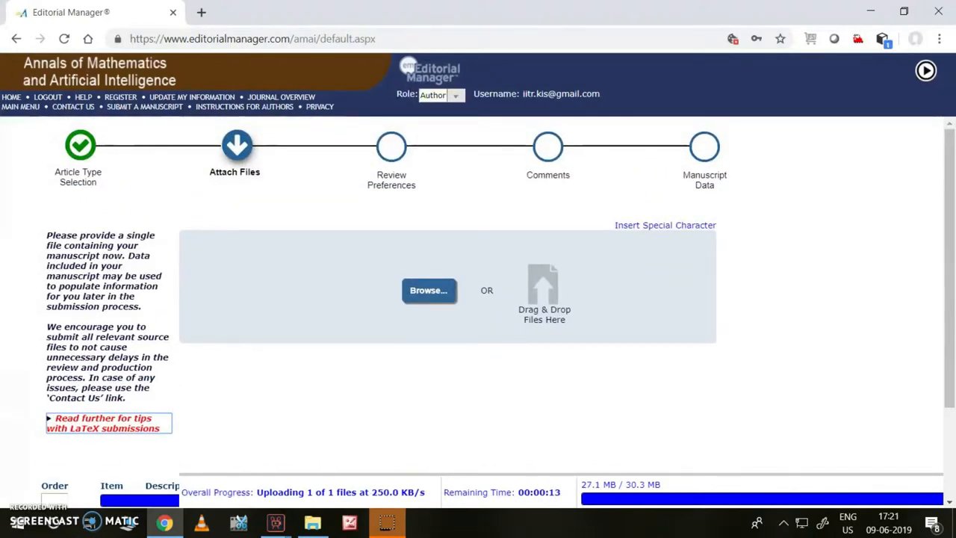
pyautogui.scroll(-3)
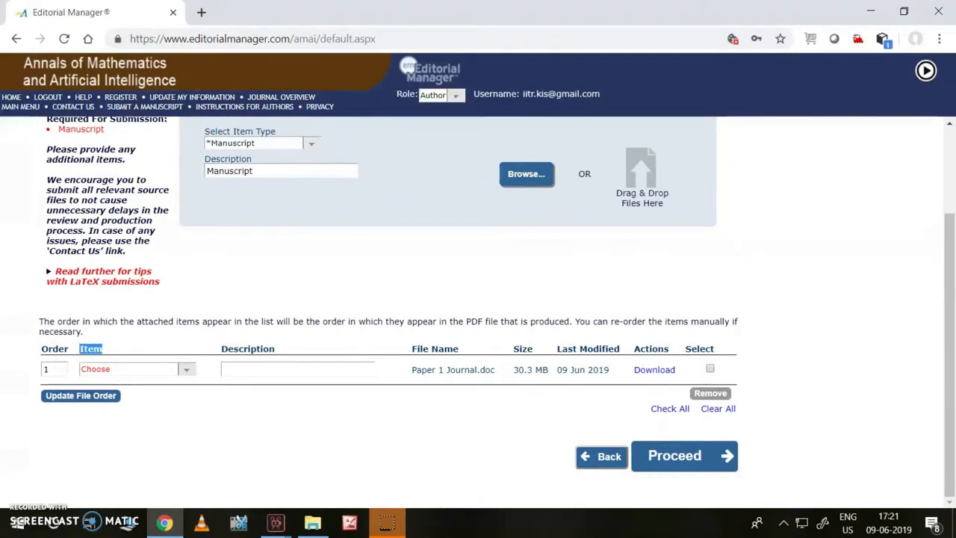
# Set Paper 1 Journal.doc's item type to *Manuscript and proceed to Review Preferences.
pyautogui.click(136, 369)
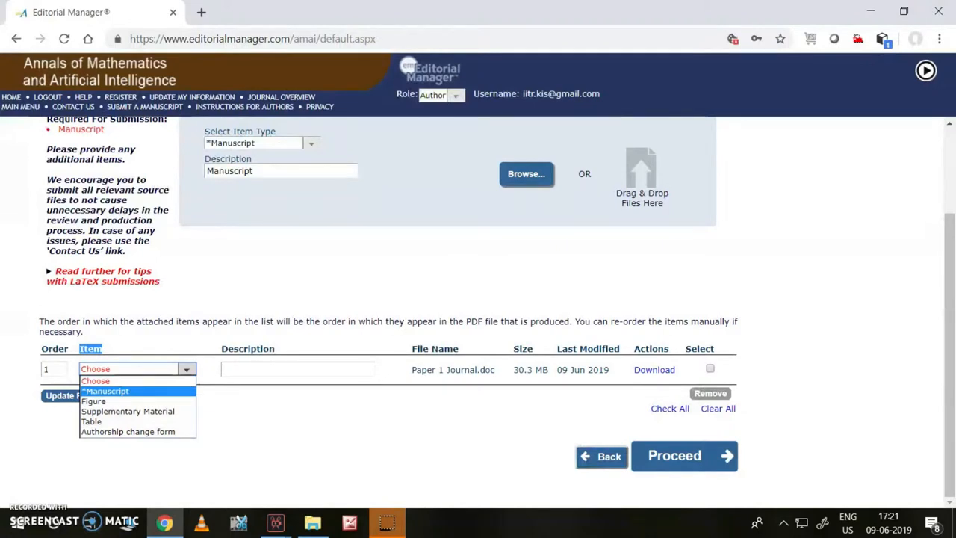
pyautogui.click(107, 391)
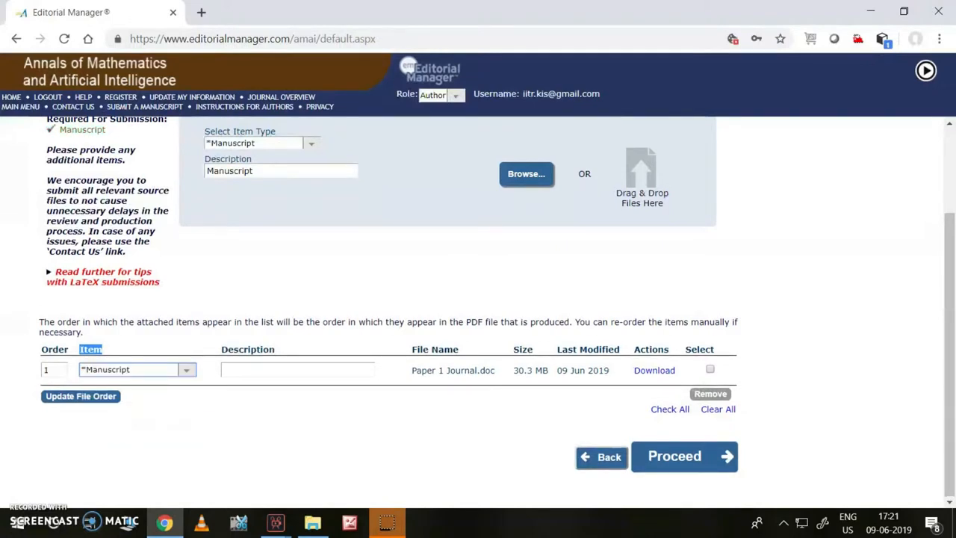
pyautogui.click(297, 369)
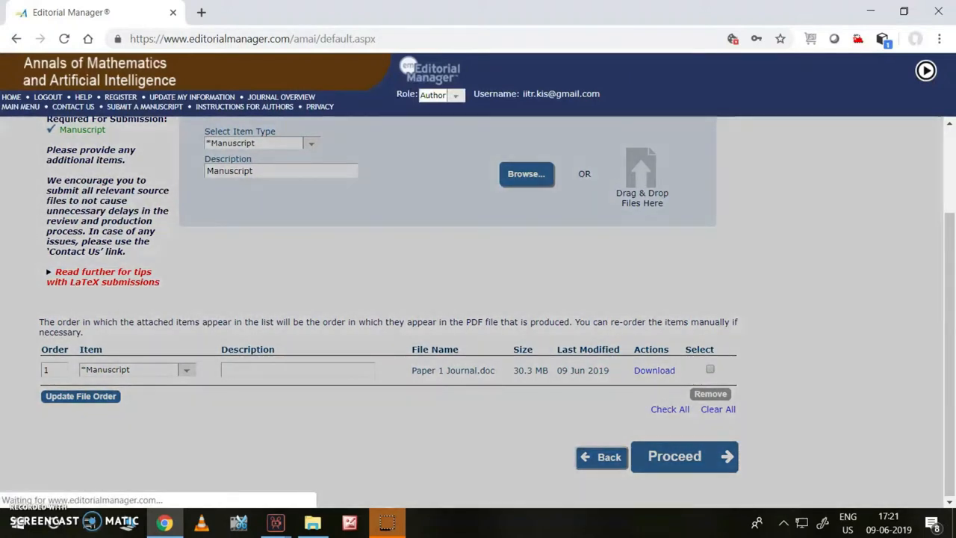
pyautogui.click(674, 456)
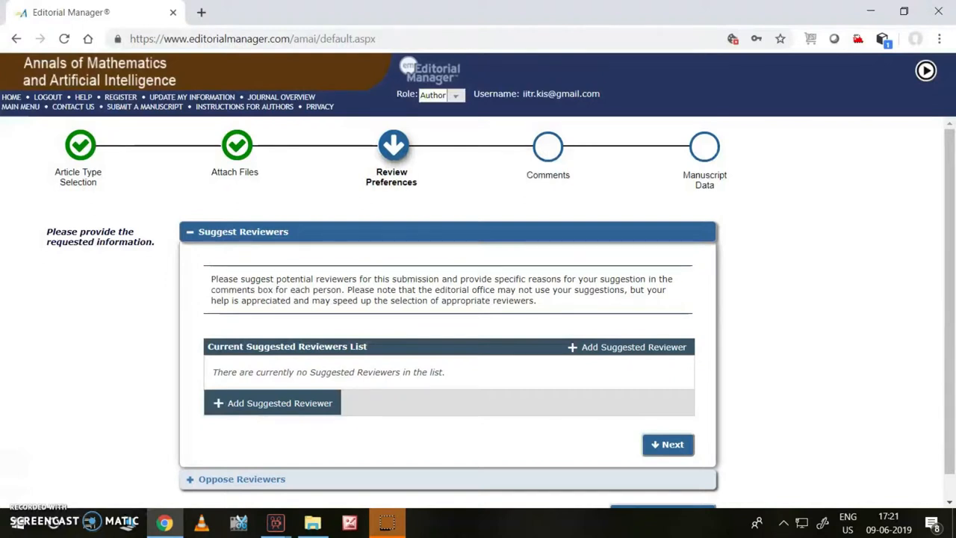
# Proceed past Review Preferences with no reviewers suggested or opposed.
pyautogui.scroll(-3)
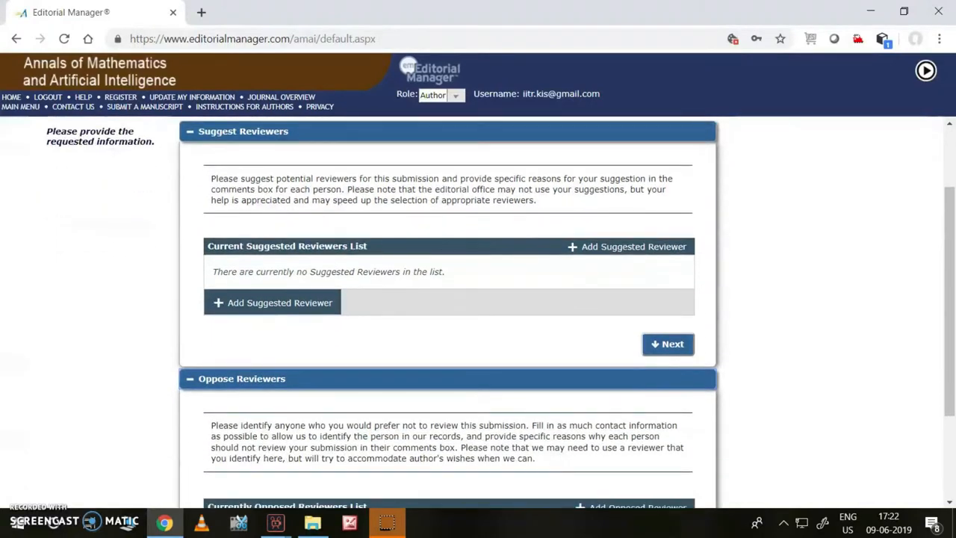
pyautogui.scroll(-3)
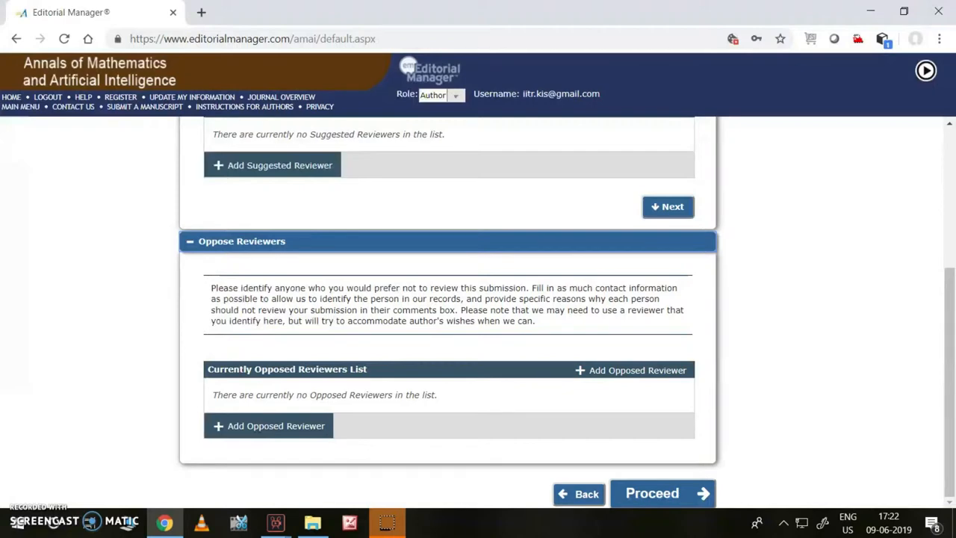
pyautogui.click(661, 492)
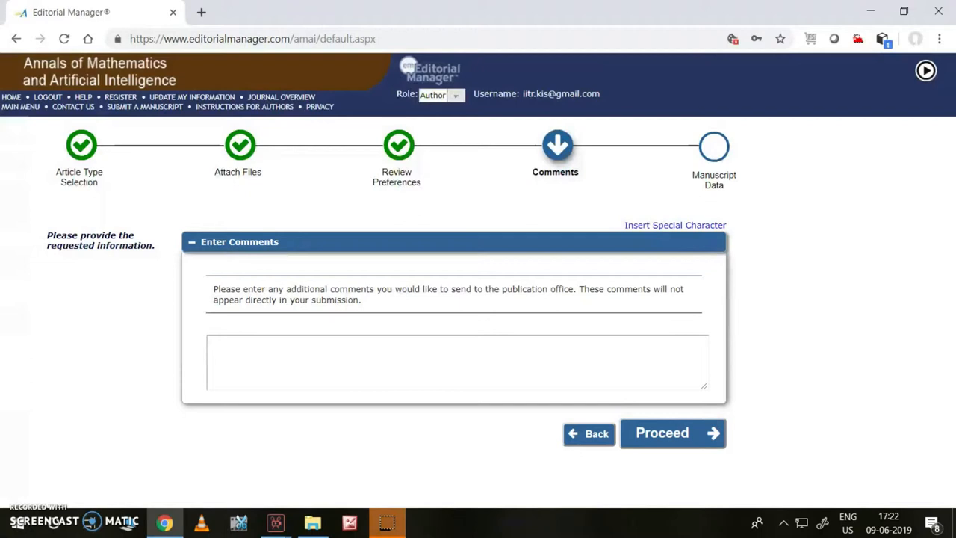
# Proceed past Comments with the comment box left blank.
pyautogui.click(661, 432)
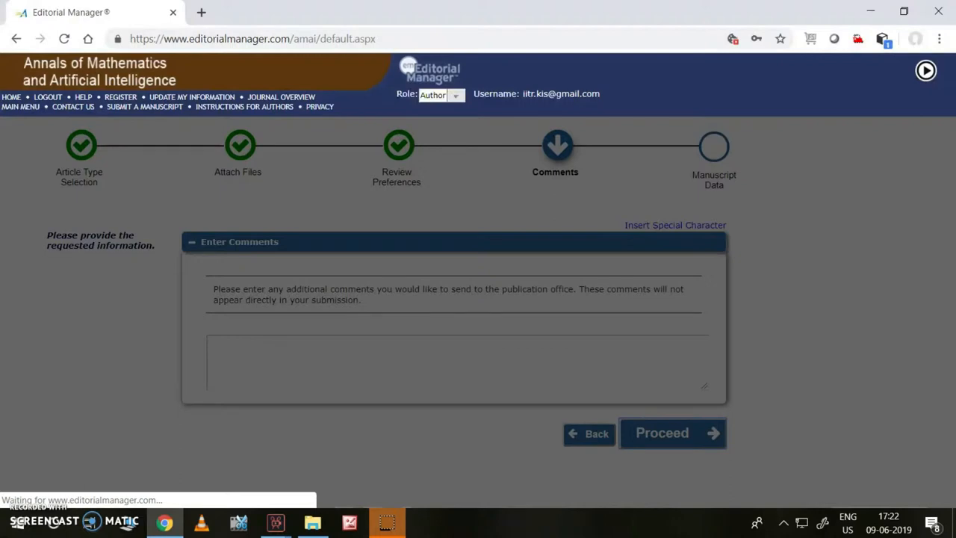
pyautogui.click(661, 432)
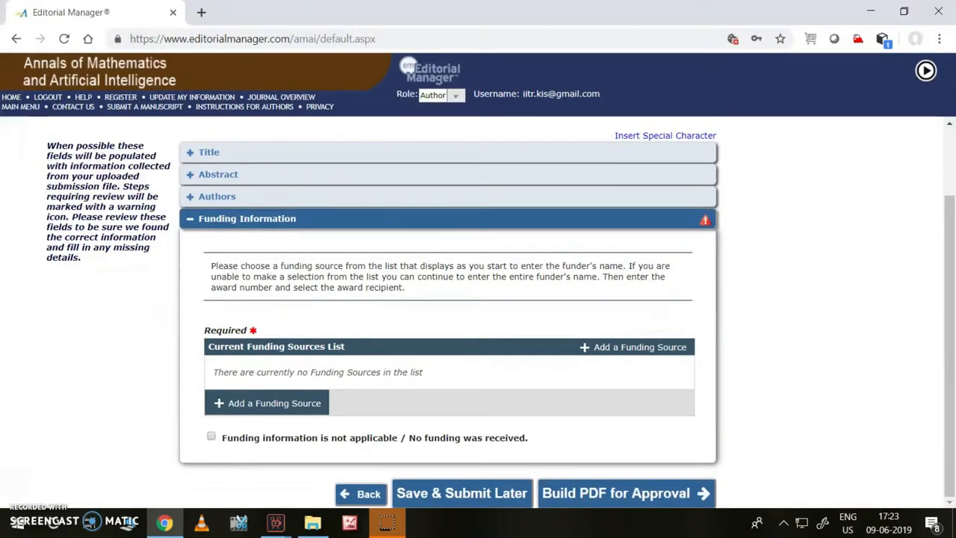
# Mark funding as not applicable: no funding was received.
pyautogui.click(211, 436)
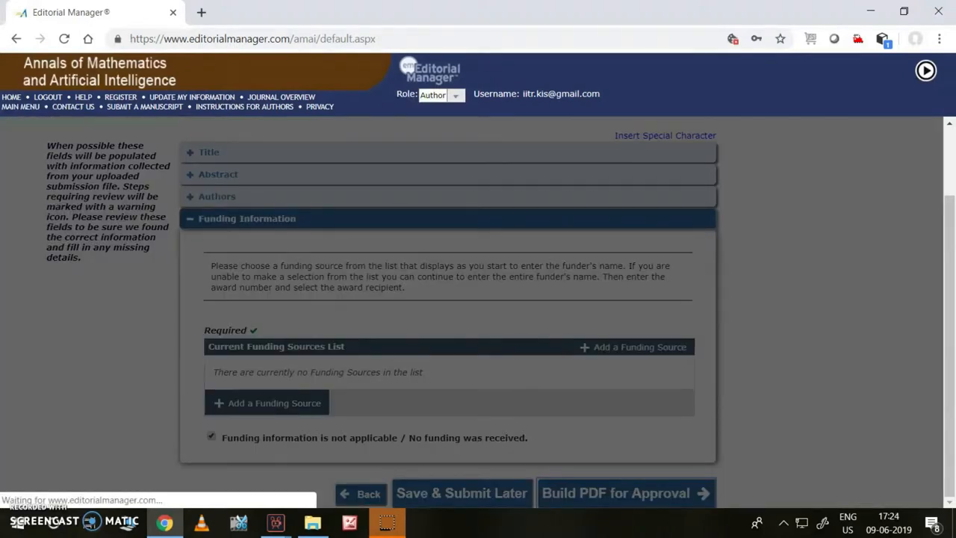
# Build the submission PDF for approval and wait for the approval list.
pyautogui.click(615, 493)
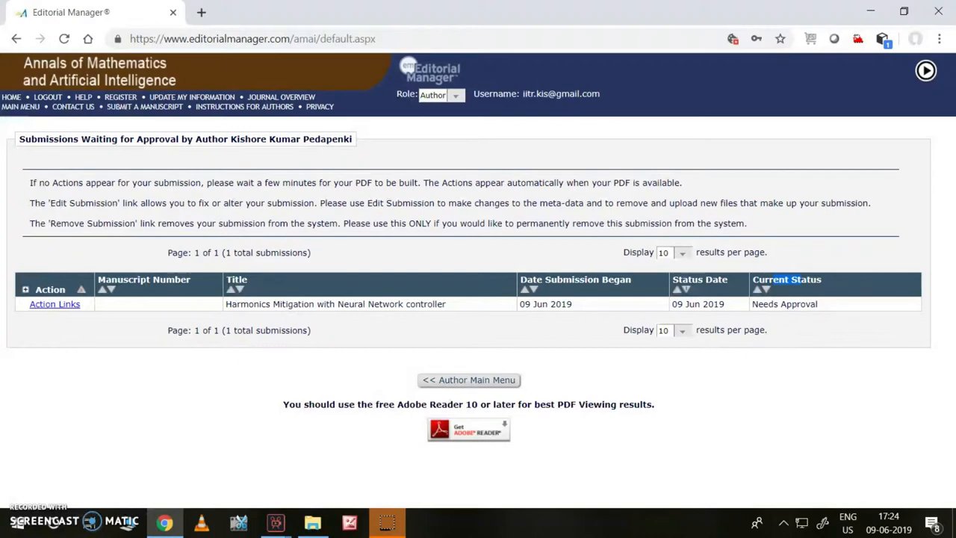
pyautogui.click(54, 304)
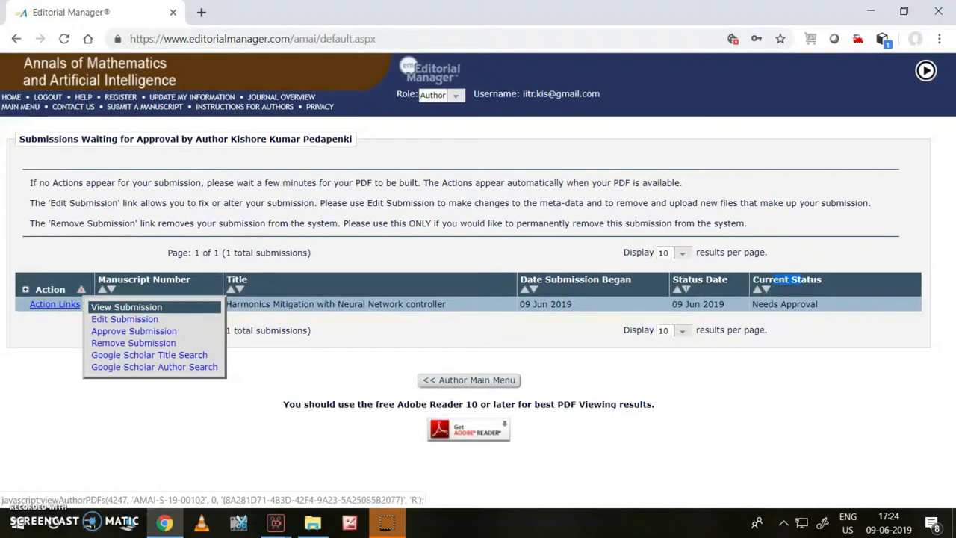
pyautogui.click(125, 306)
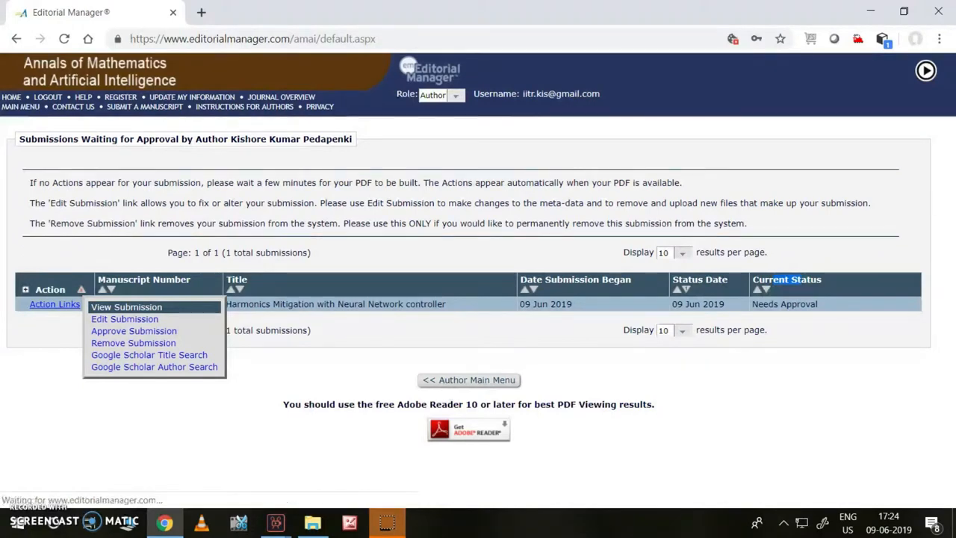
pyautogui.click(126, 306)
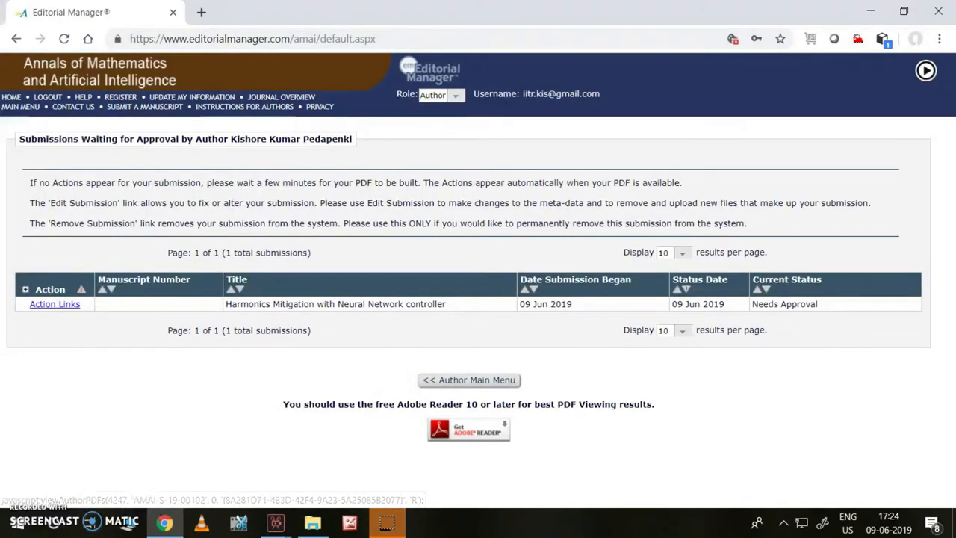
pyautogui.click(54, 303)
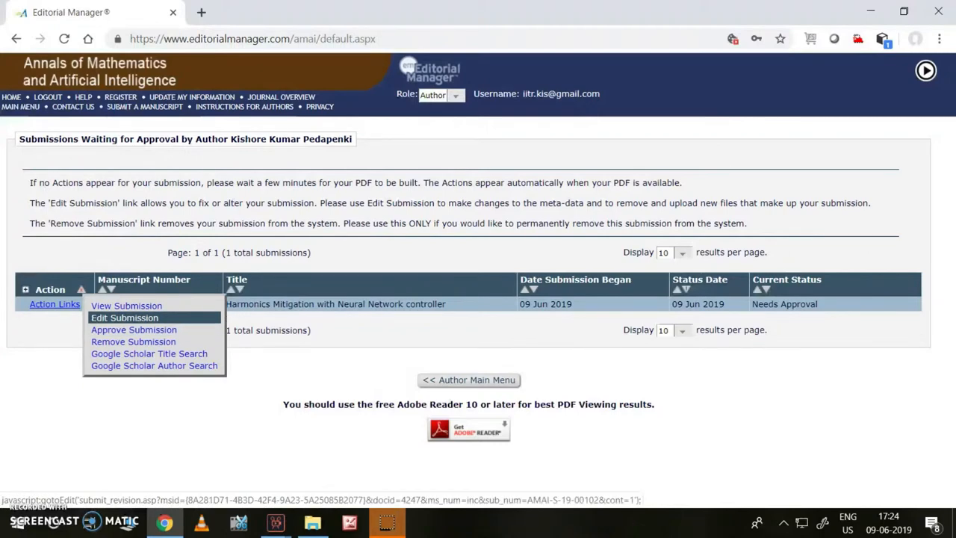
pyautogui.moveTo(133, 329)
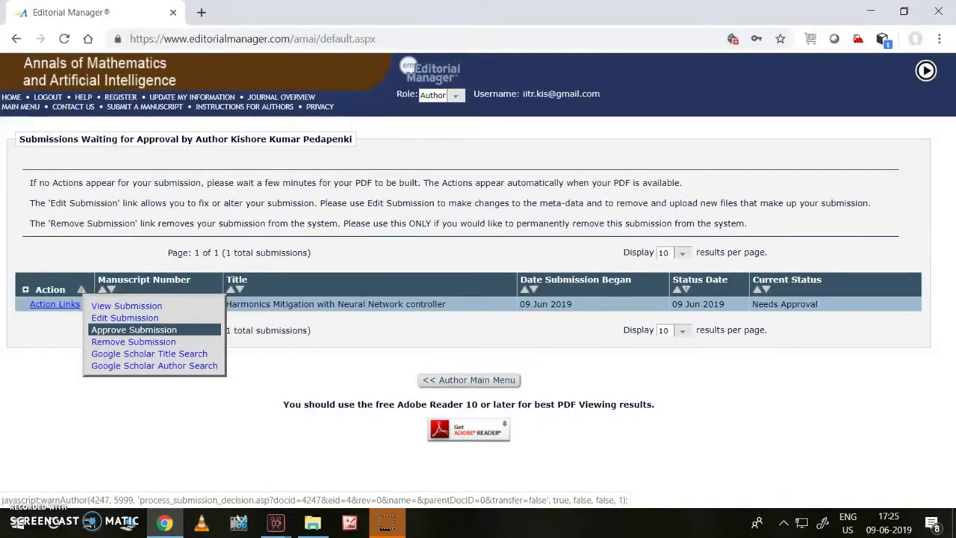
pyautogui.moveTo(132, 341)
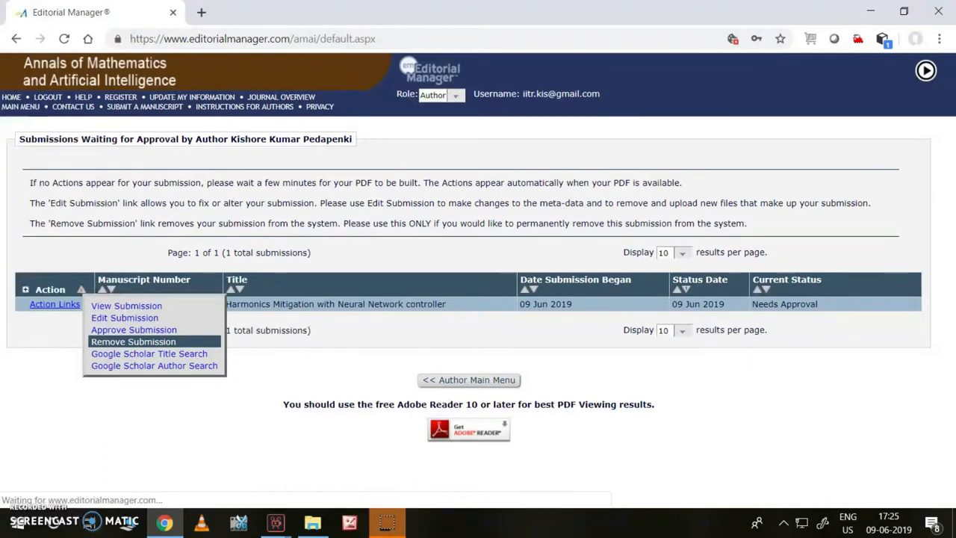
pyautogui.moveTo(148, 353)
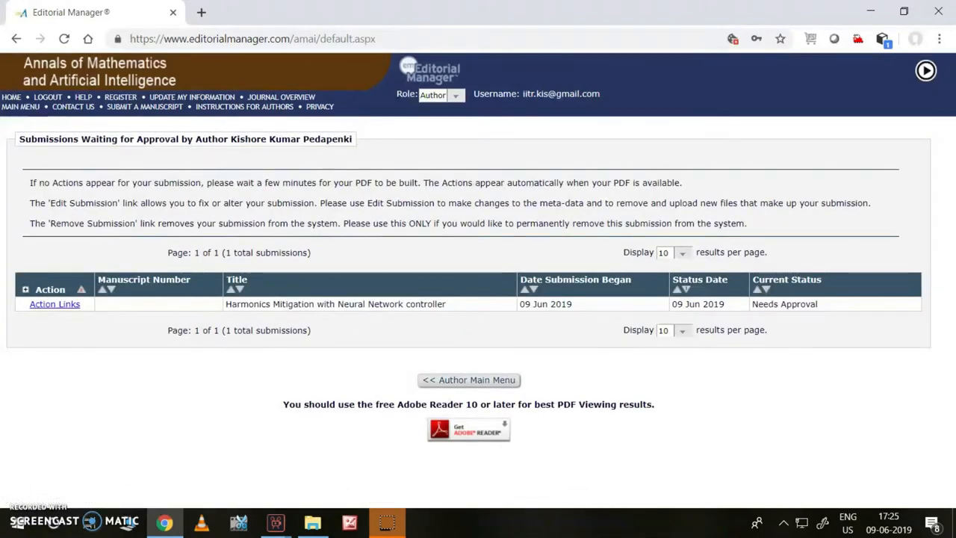
pyautogui.click(54, 304)
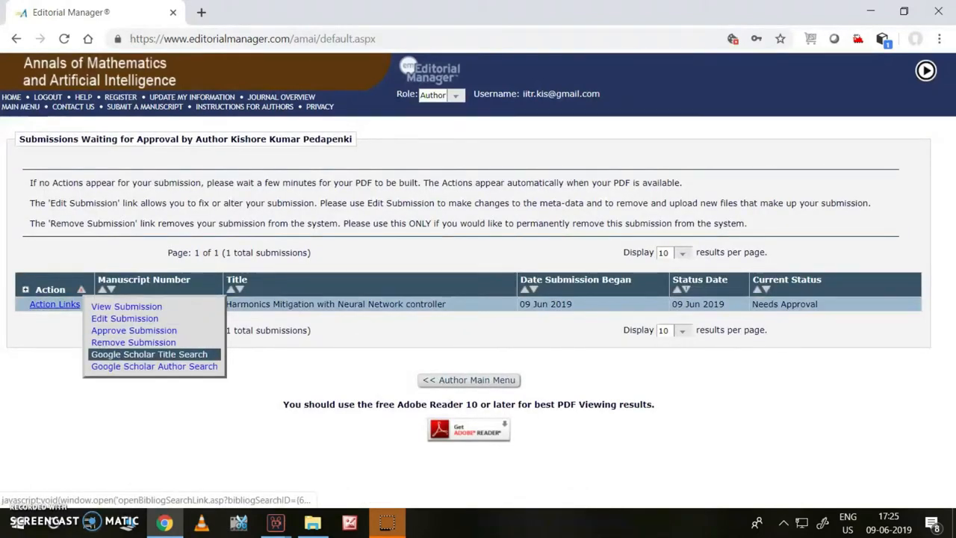
pyautogui.moveTo(149, 353)
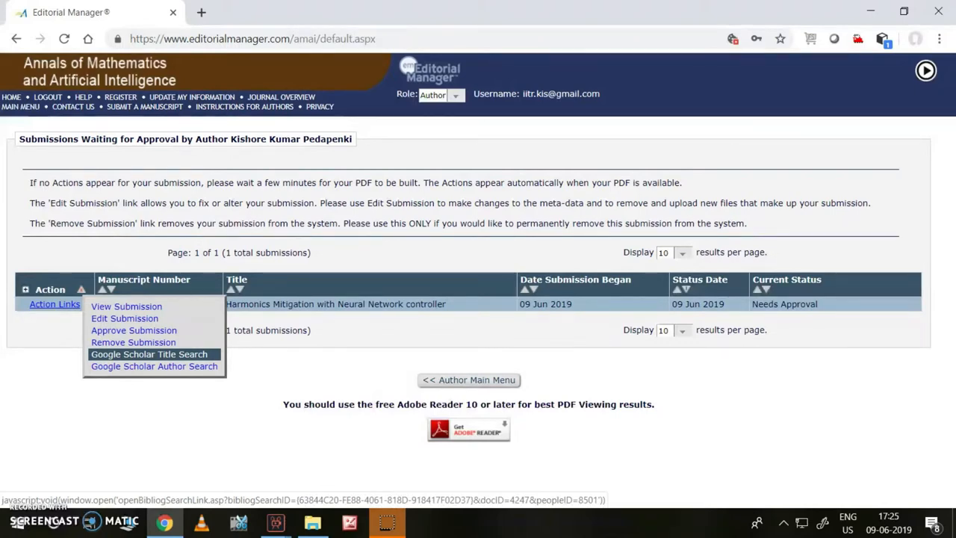
pyautogui.moveTo(153, 366)
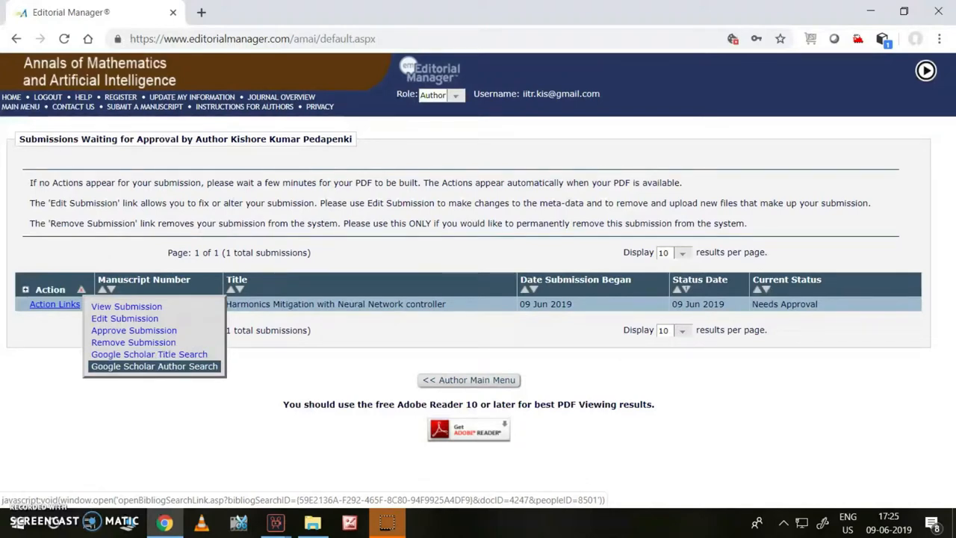
pyautogui.click(55, 304)
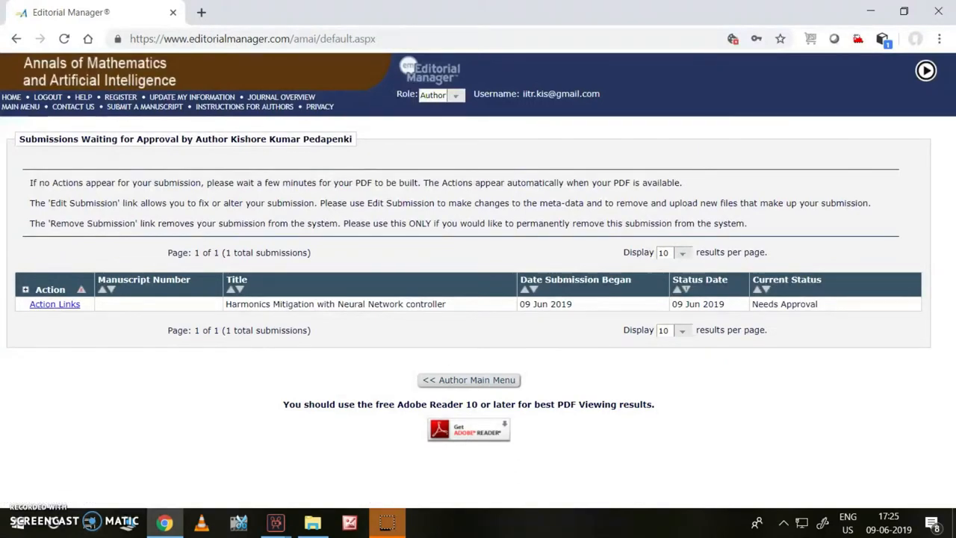
pyautogui.click(55, 303)
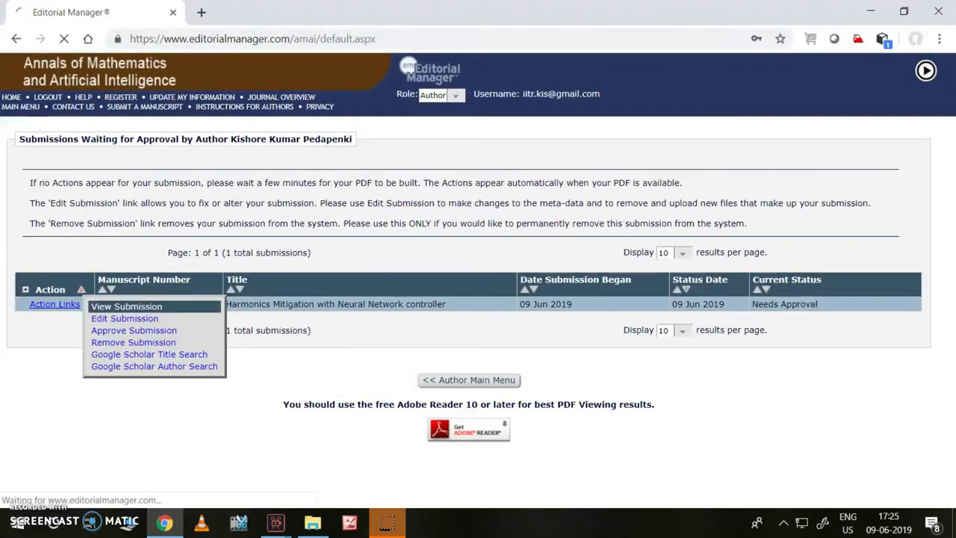
pyautogui.click(126, 306)
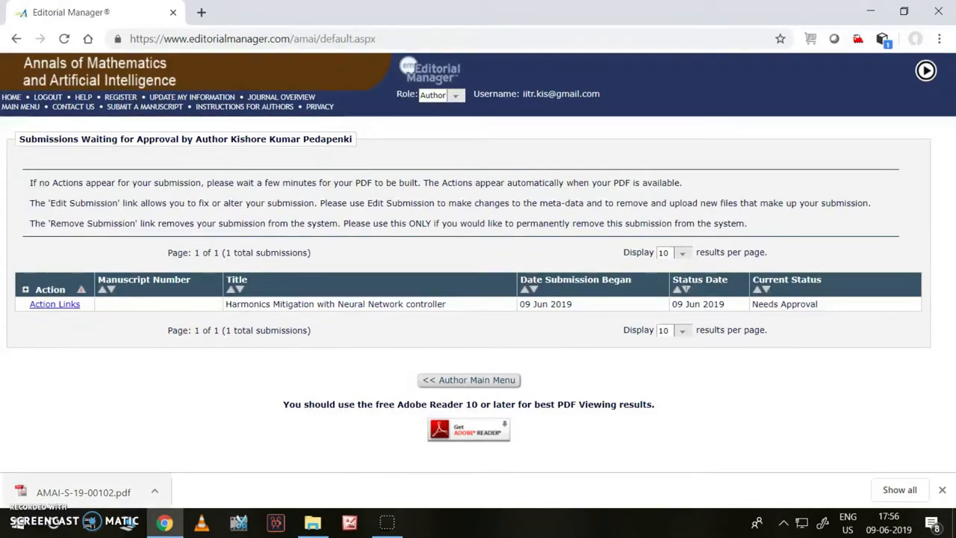
pyautogui.click(83, 492)
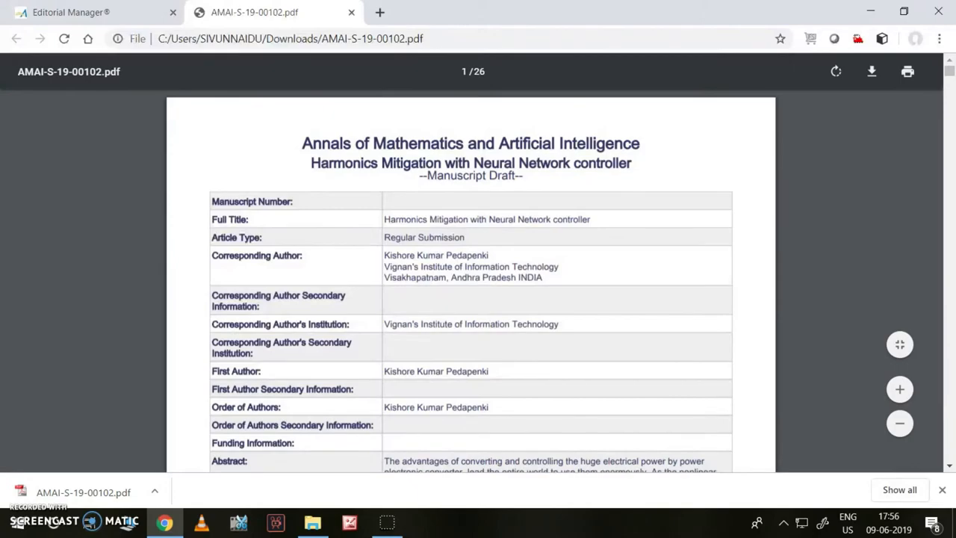
pyautogui.scroll(-3)
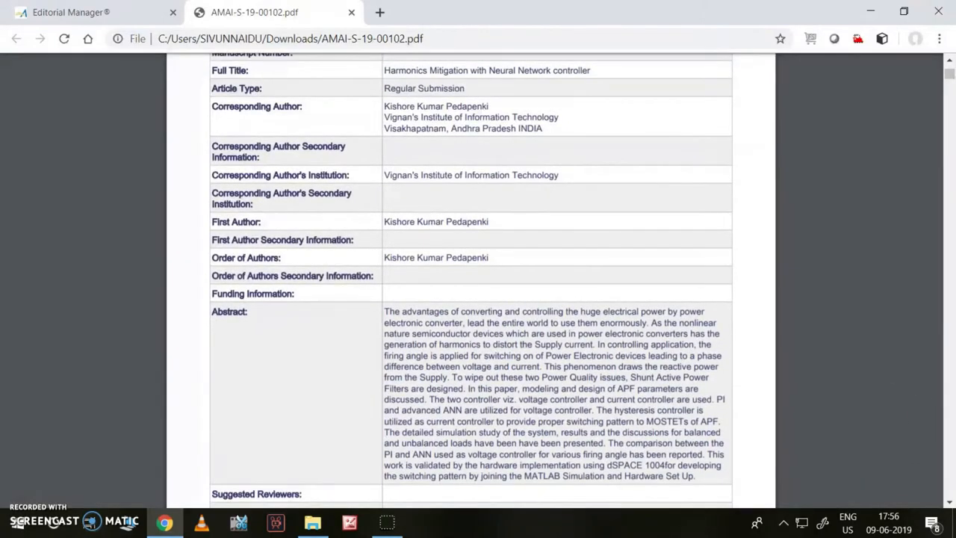
pyautogui.scroll(-3)
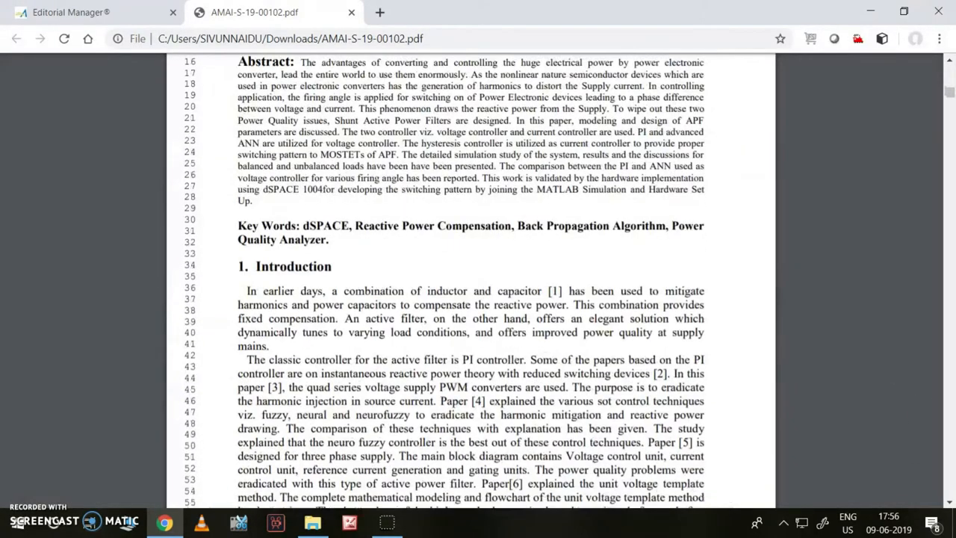
pyautogui.scroll(-3)
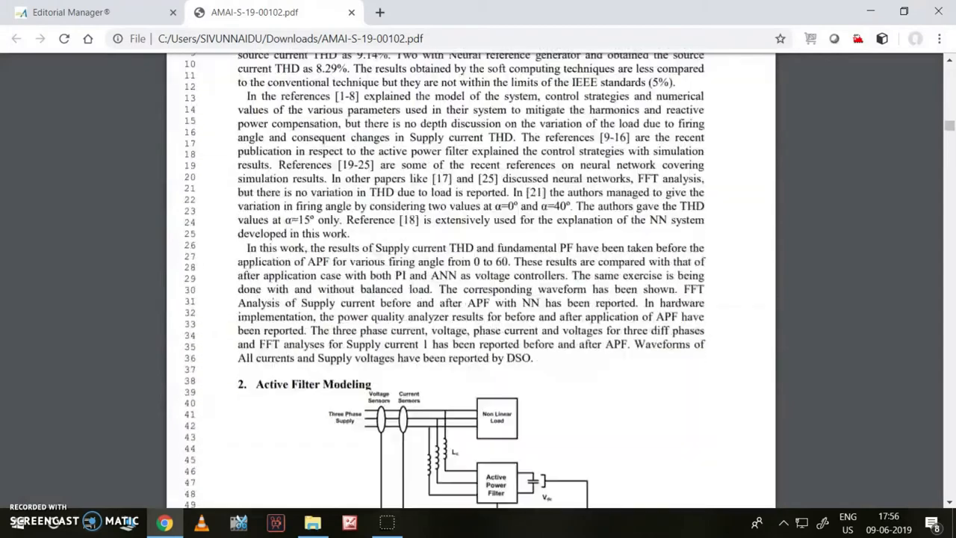
pyautogui.scroll(-3)
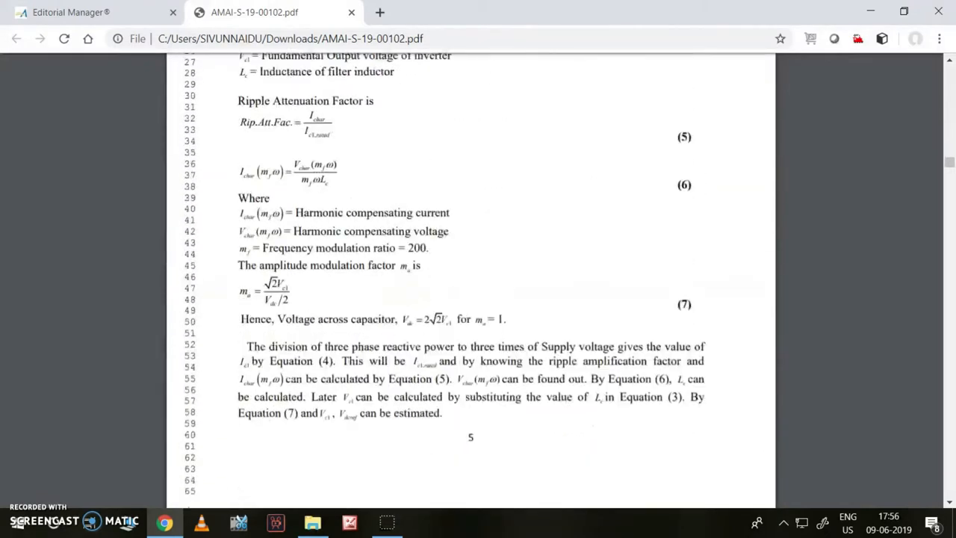
pyautogui.scroll(-3)
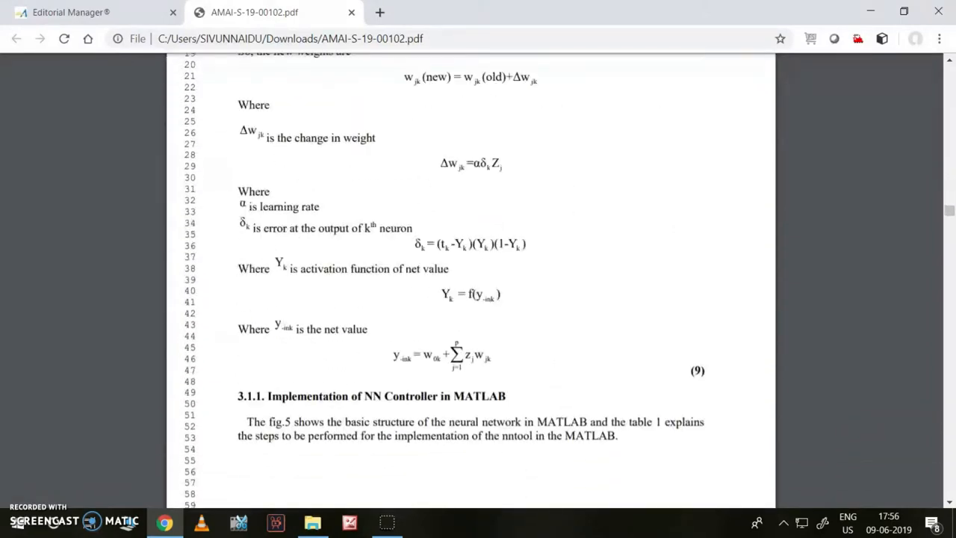
pyautogui.scroll(-3)
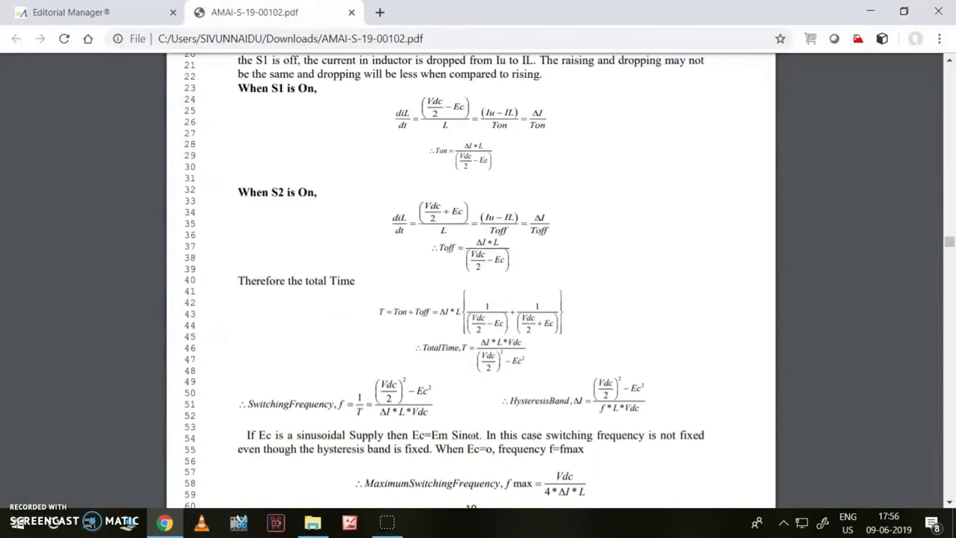
pyautogui.scroll(-3)
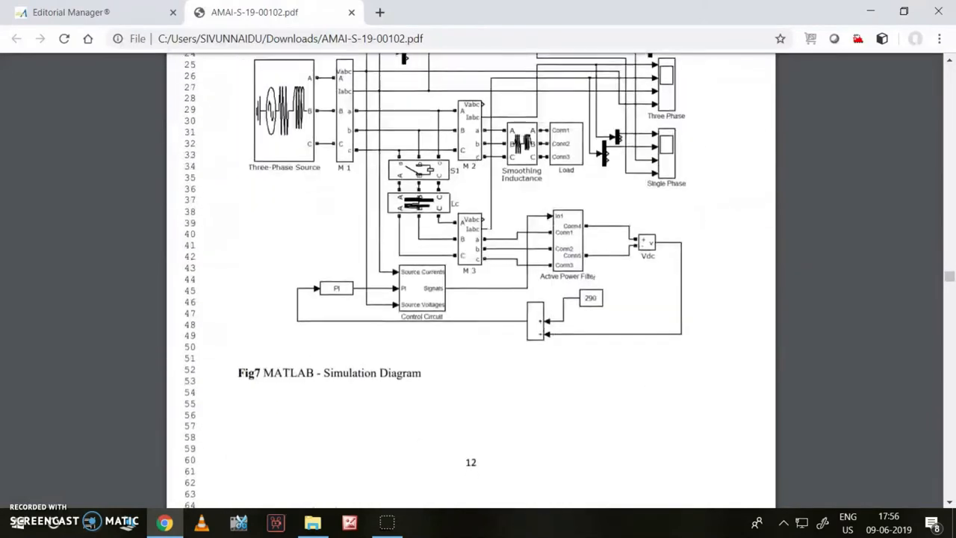
pyautogui.scroll(-3)
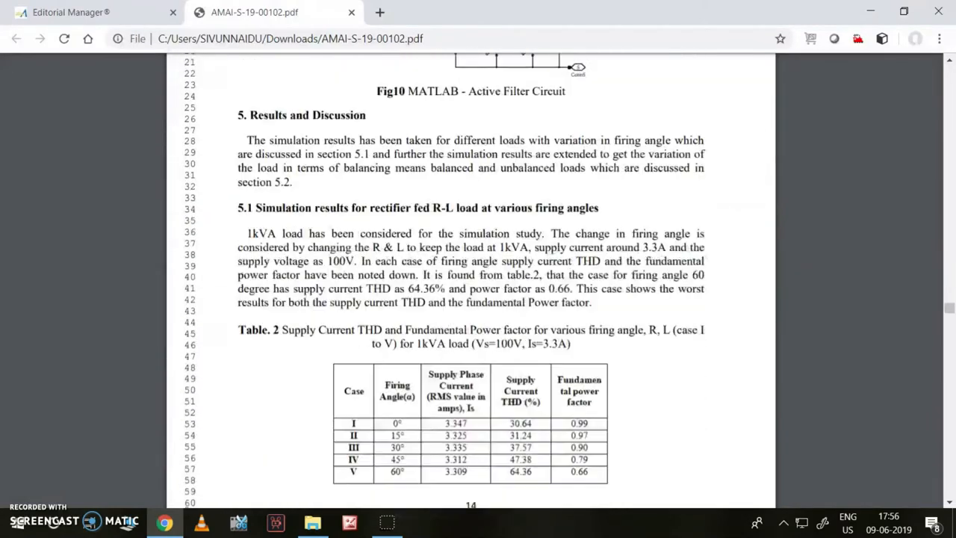
pyautogui.scroll(-3)
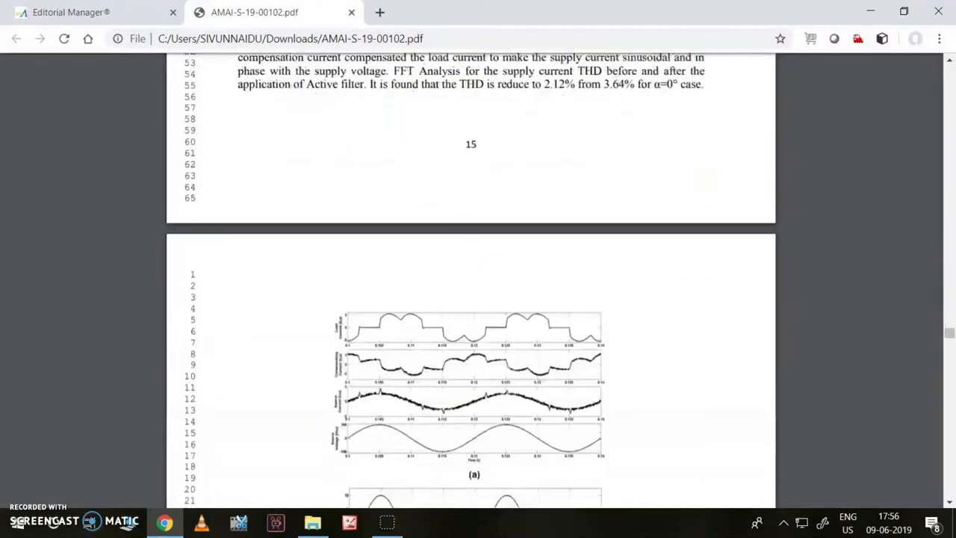
pyautogui.scroll(-3)
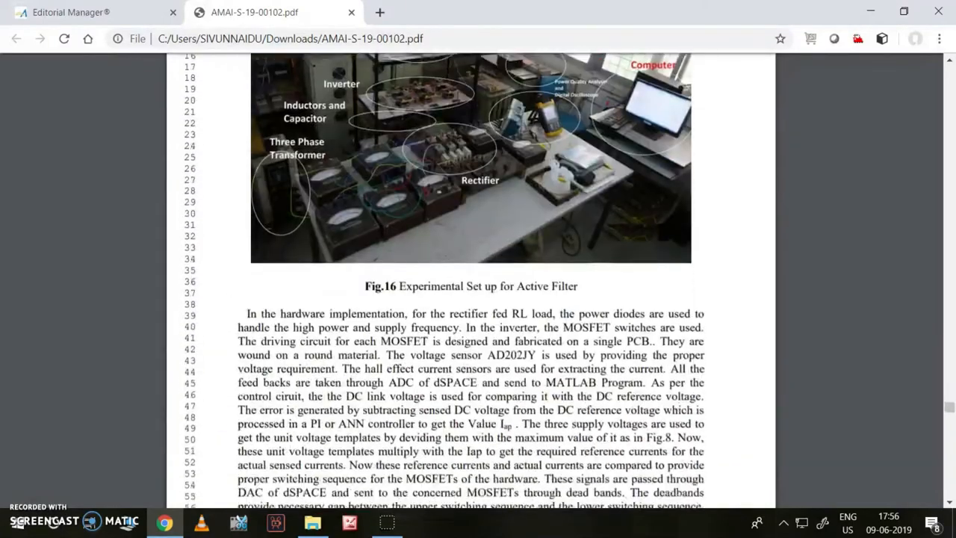
pyautogui.scroll(-3)
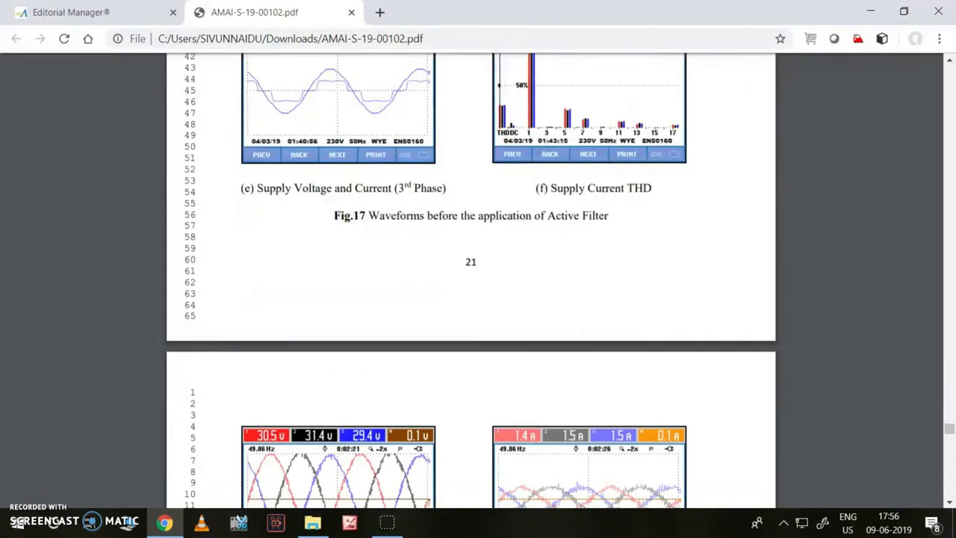
pyautogui.scroll(-3)
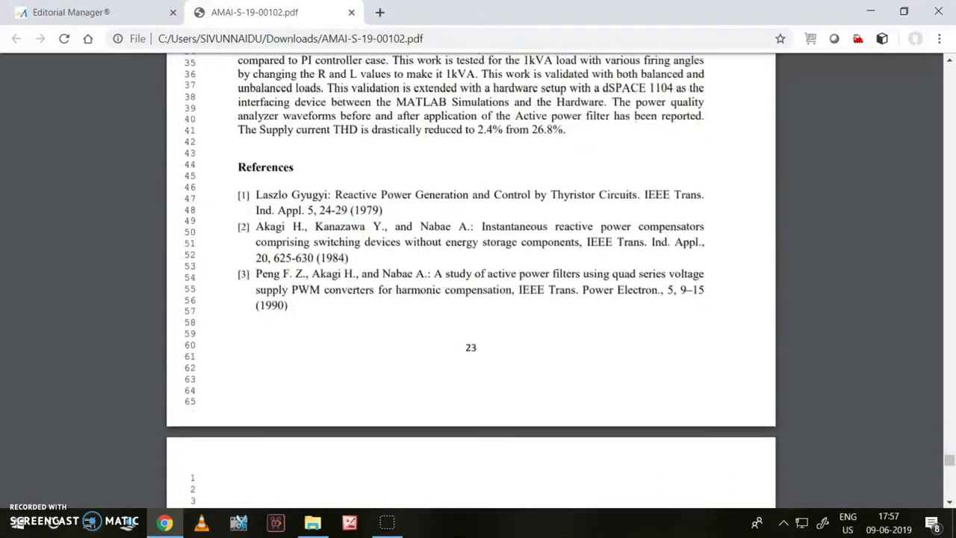
pyautogui.scroll(-3)
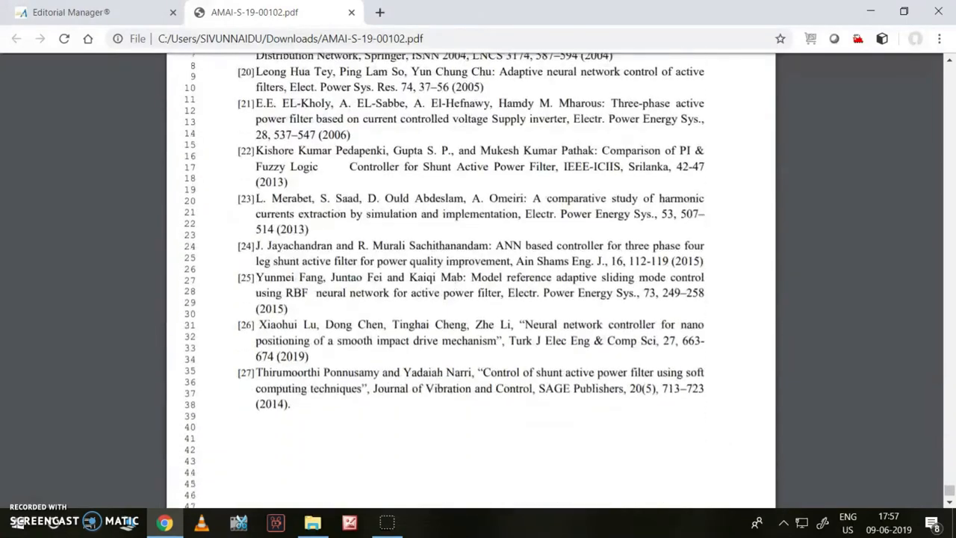
pyautogui.scroll(-3)
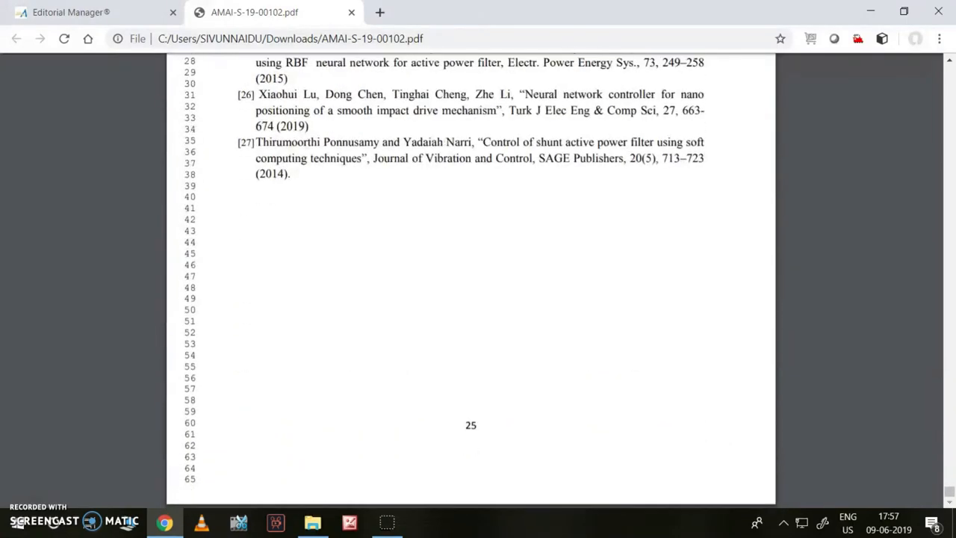
pyautogui.doubleClick(244, 141)
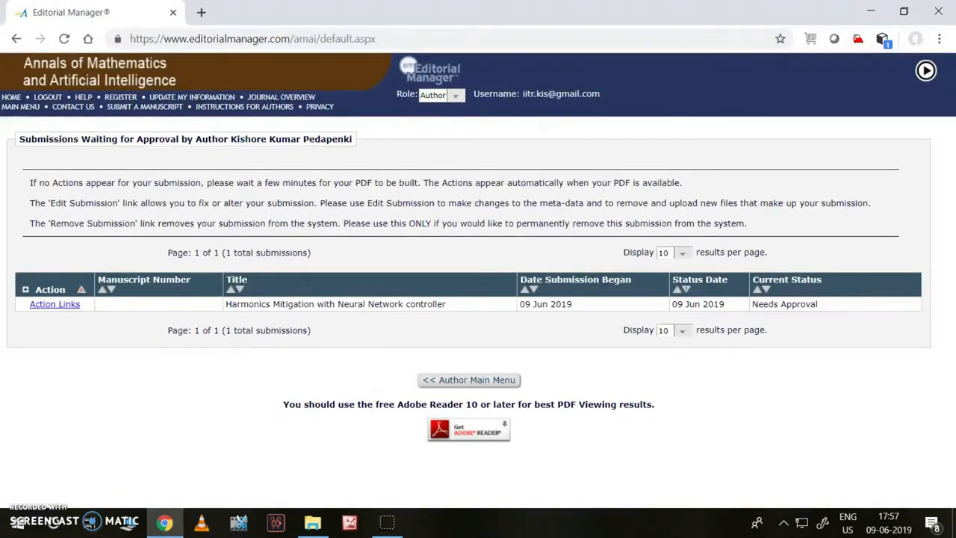
# Approve the Harmonics Mitigation submission and confirm the warning with OK.
pyautogui.click(54, 304)
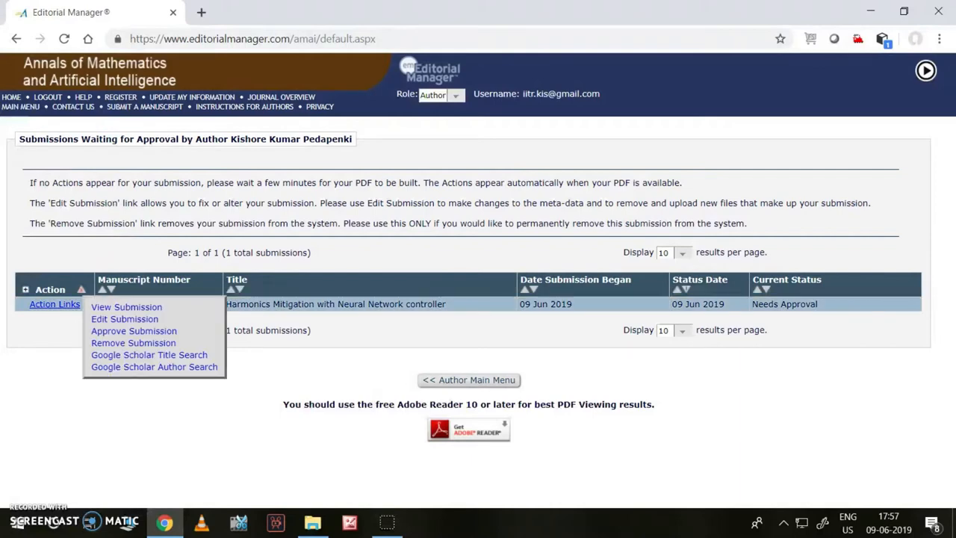
pyautogui.click(133, 330)
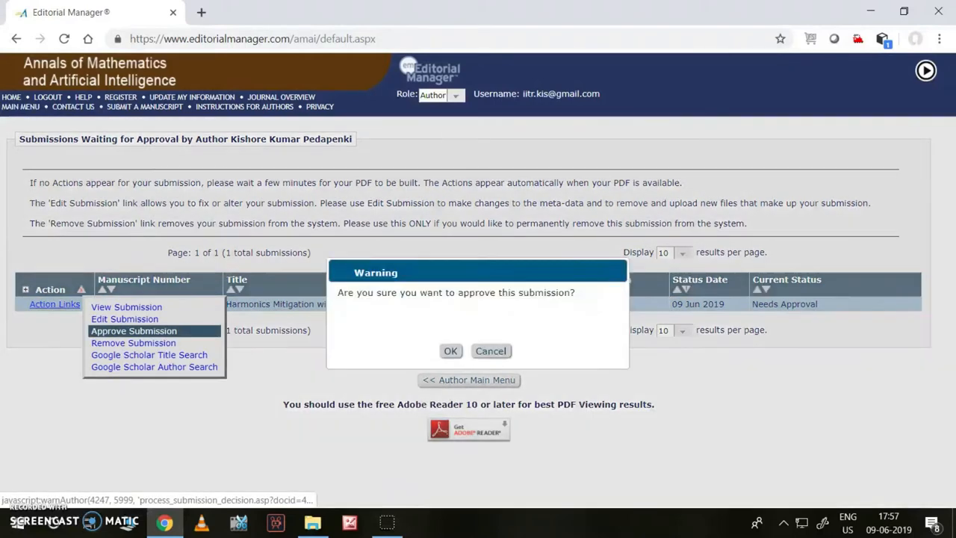
pyautogui.click(134, 330)
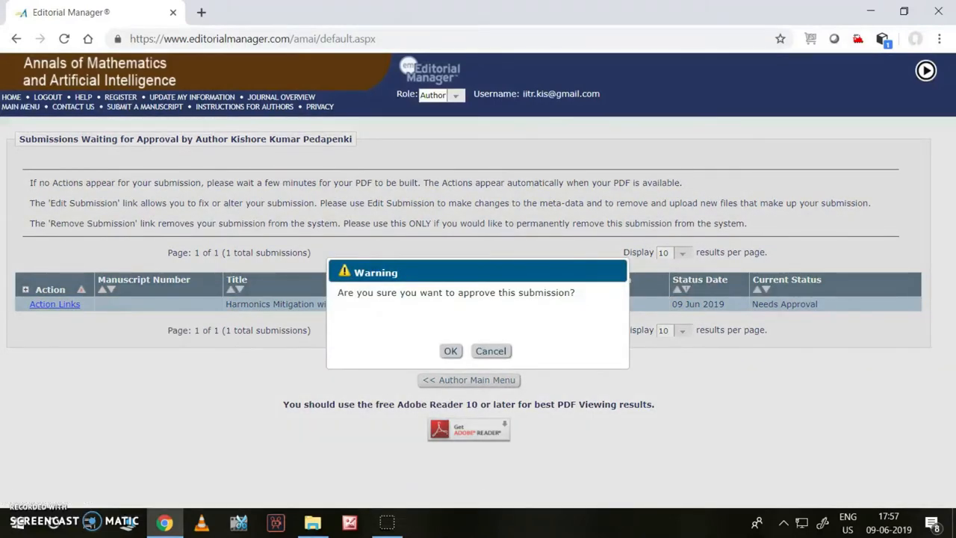
pyautogui.click(450, 351)
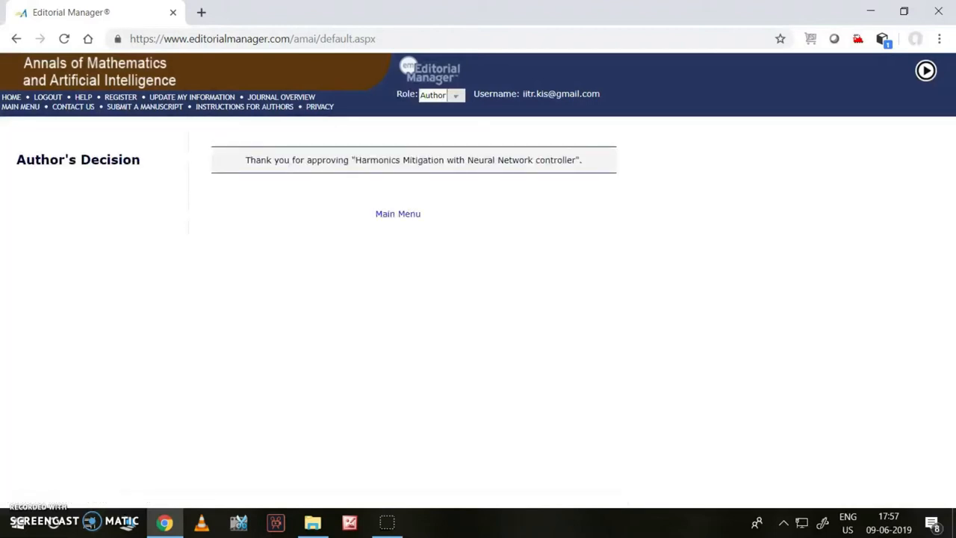
pyautogui.moveTo(397, 213)
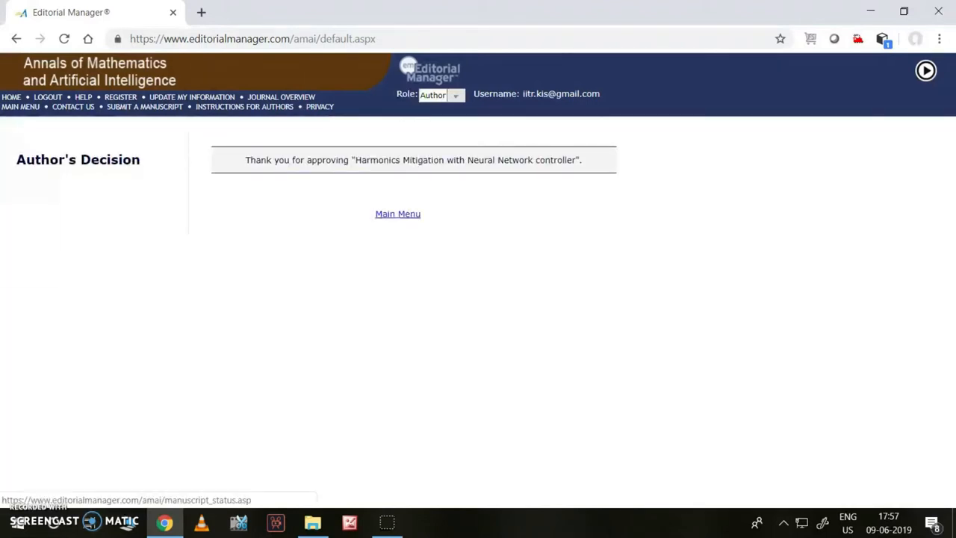
# Open Submissions Being Processed from the Main Menu and highlight the Harmonics Mitigation title.
pyautogui.click(397, 214)
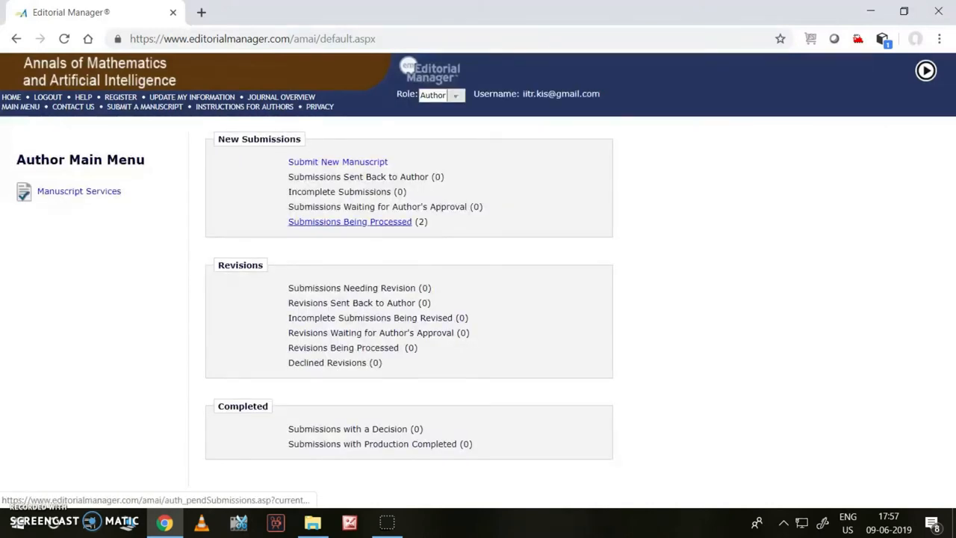
pyautogui.click(349, 221)
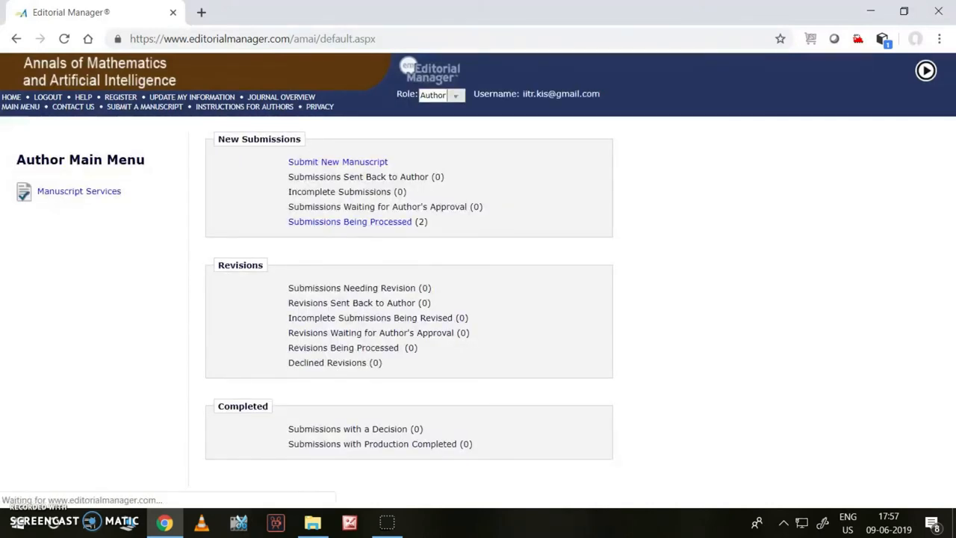
pyautogui.click(349, 221)
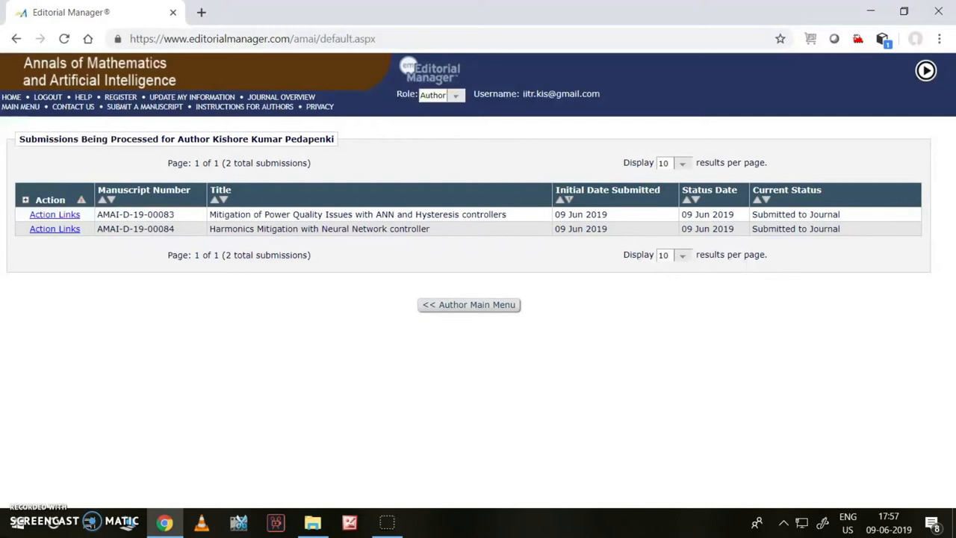
pyautogui.doubleClick(226, 229)
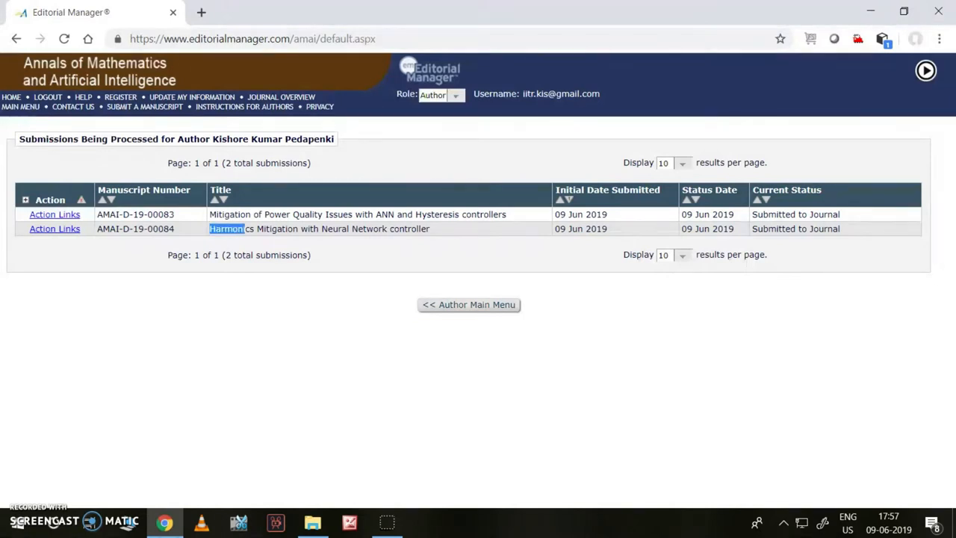